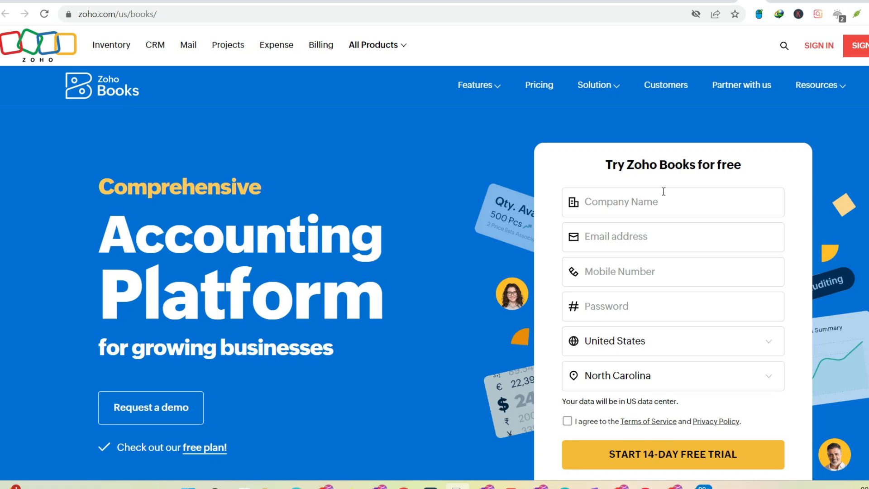
Scroll the homepage past the empty free-trial form to the 'Trusted by businesses and CPAs worldwide' logos.
{"action": "scroll", "scroll_direction": "down", "scroll_amount": 3}
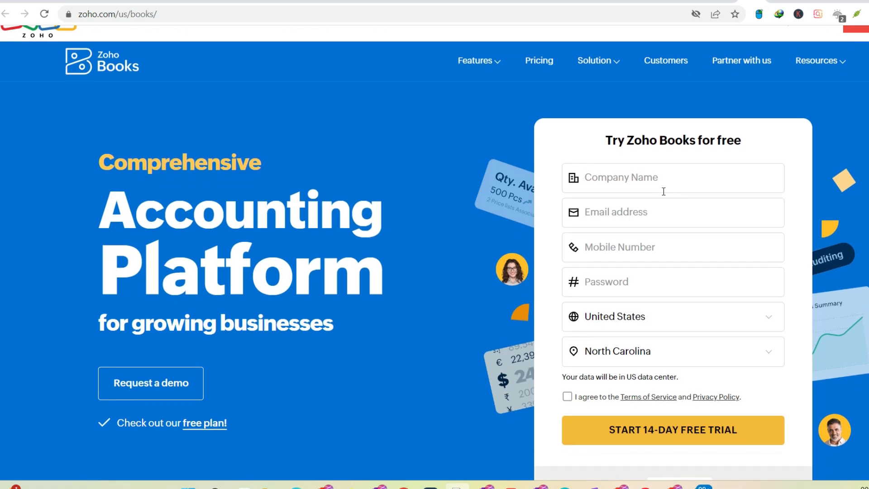
{"action": "scroll", "scroll_direction": "up", "scroll_amount": 3}
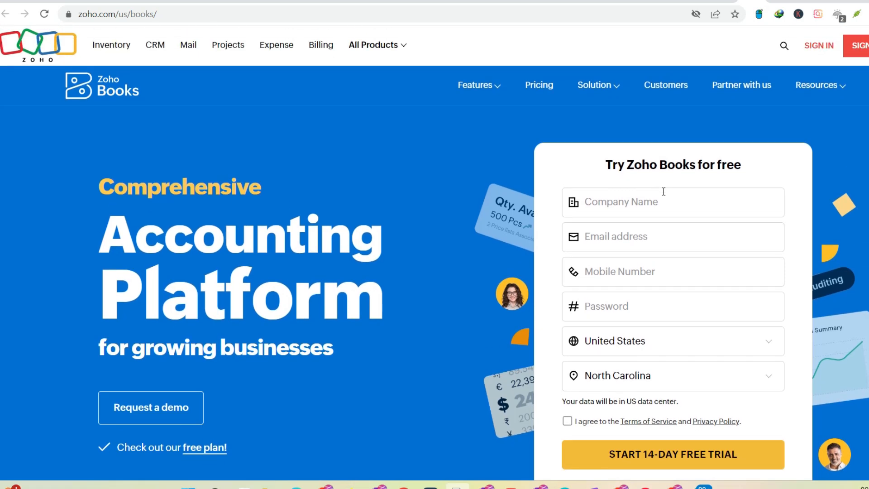
{"action": "scroll", "scroll_direction": "down", "scroll_amount": 3}
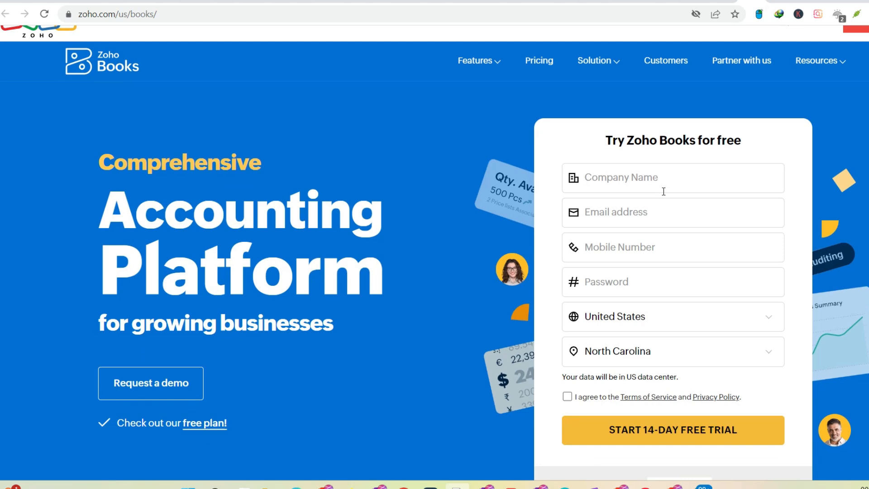
{"action": "scroll", "scroll_direction": "down", "scroll_amount": 3}
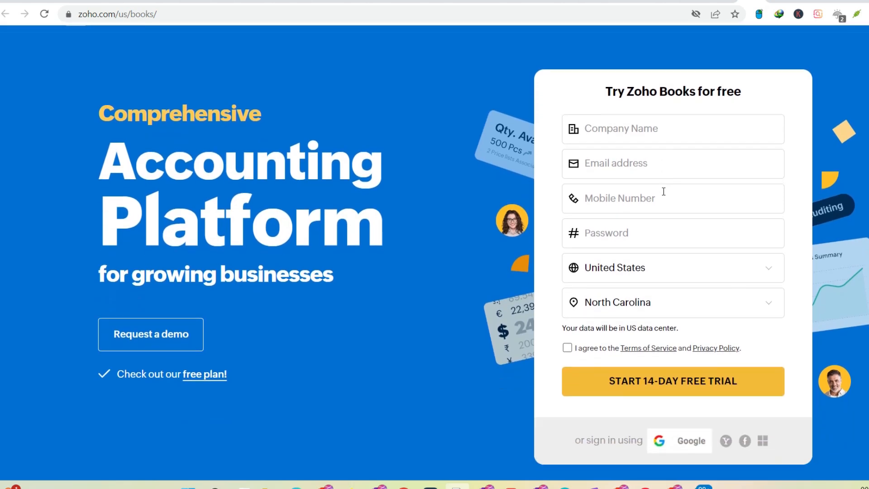
{"action": "scroll", "scroll_direction": "down", "scroll_amount": 3}
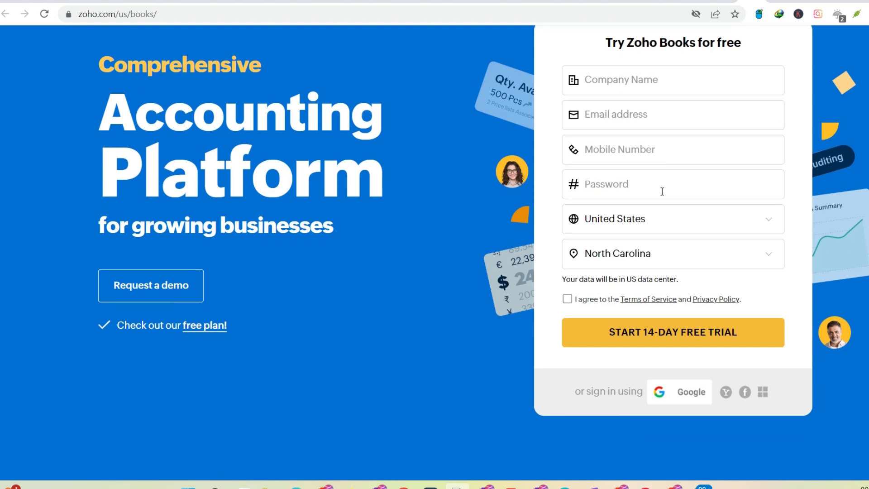
{"action": "scroll", "scroll_direction": "down", "scroll_amount": 3}
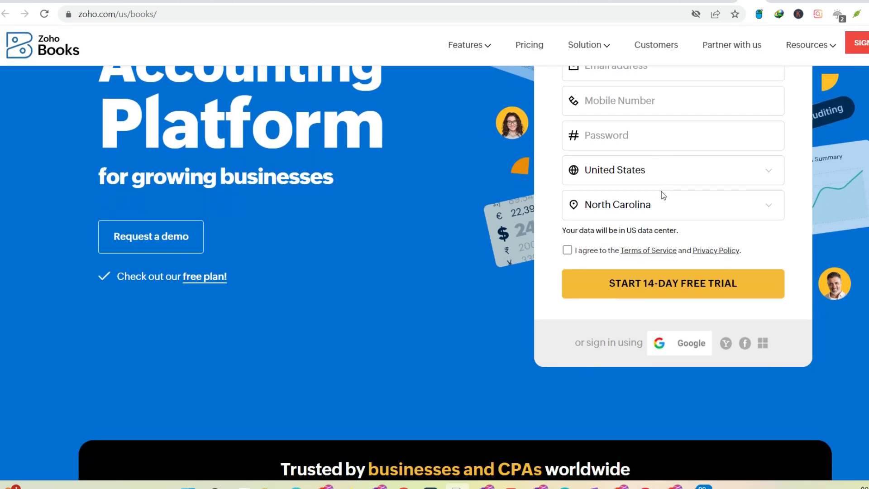
{"action": "mouse_move", "coordinate": [622, 175]}
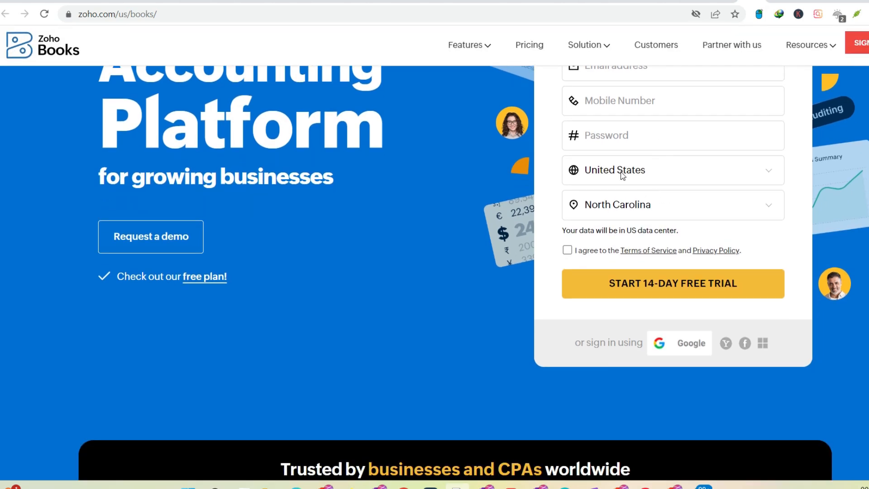
{"action": "scroll", "scroll_direction": "down", "scroll_amount": 3}
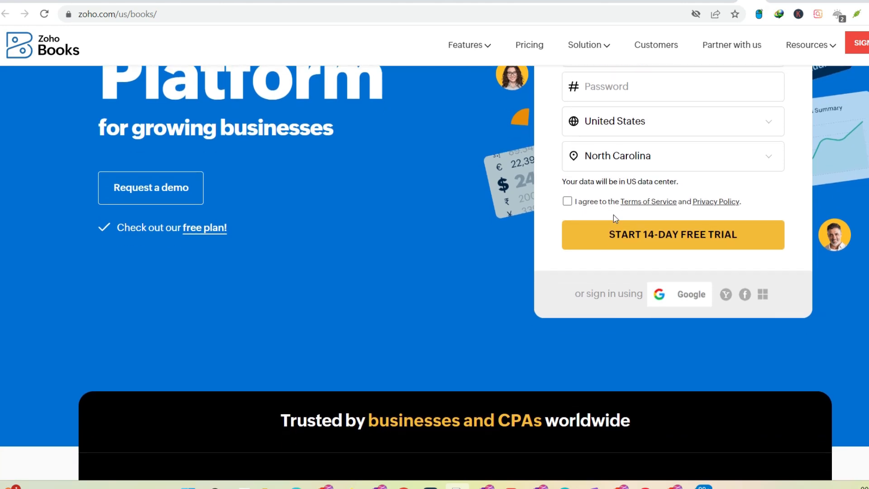
{"action": "scroll", "scroll_direction": "down", "scroll_amount": 3}
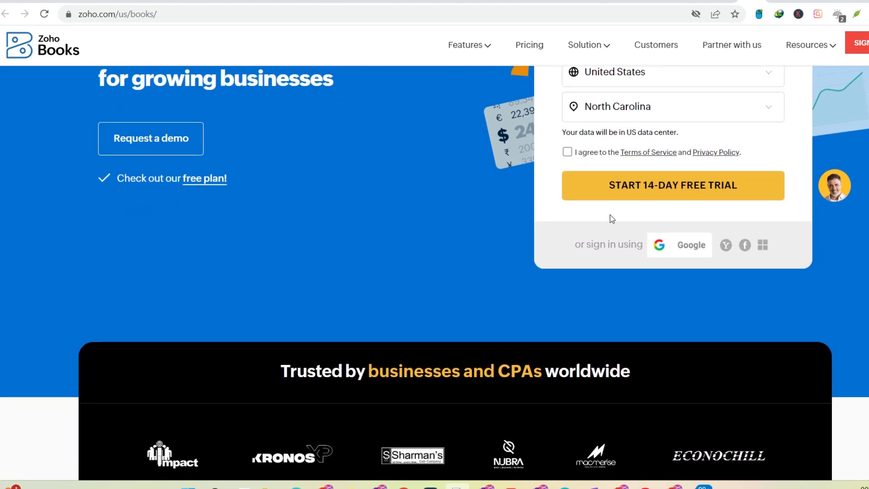
Dismiss the free webinar pop-up.
{"action": "scroll", "scroll_direction": "down", "scroll_amount": 3}
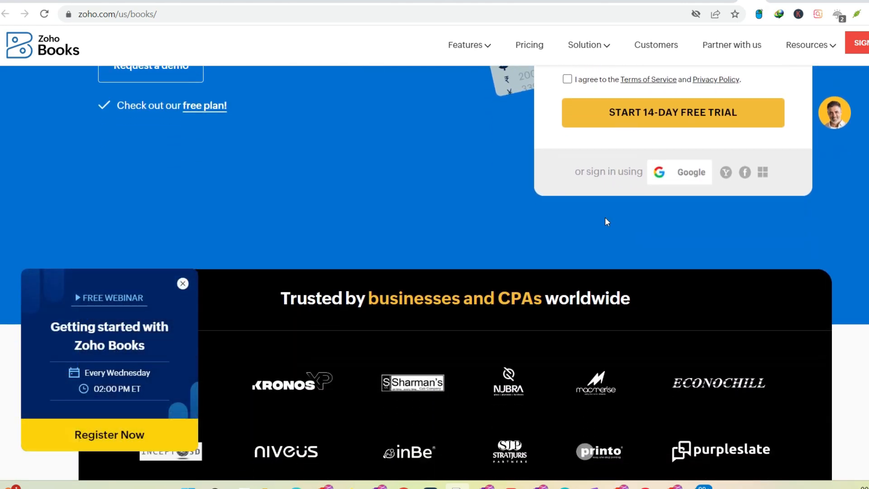
{"action": "scroll", "scroll_direction": "down", "scroll_amount": 3}
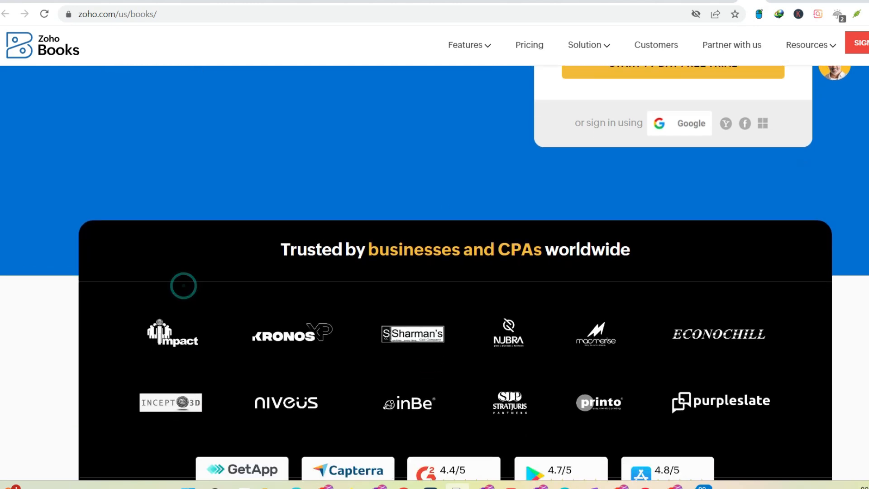
{"action": "left_click_drag", "start_coordinate": [280, 249], "coordinate": [494, 249]}
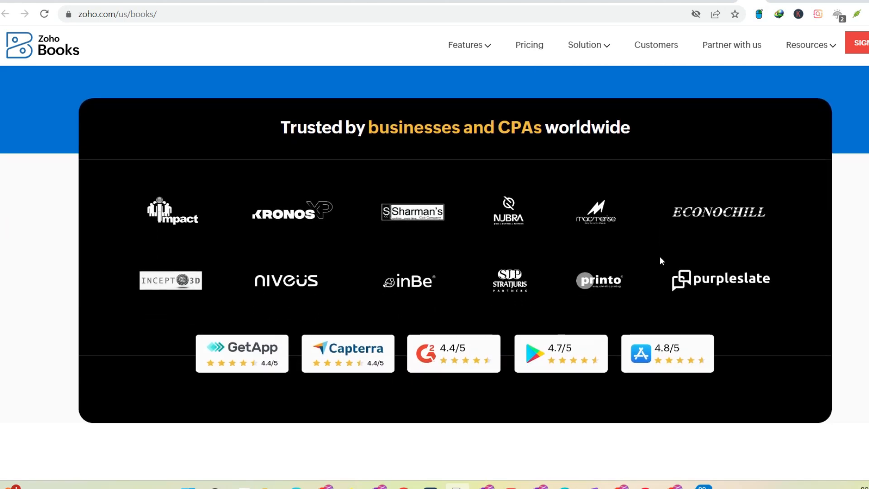
Scroll down past the review-site rating badges to the Spotlight section.
{"action": "scroll", "scroll_direction": "down", "scroll_amount": 3}
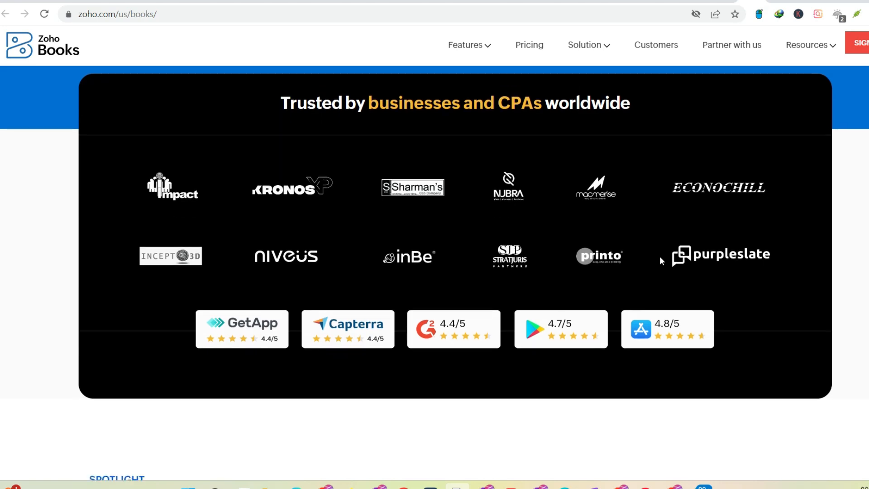
{"action": "scroll", "scroll_direction": "down", "scroll_amount": 3}
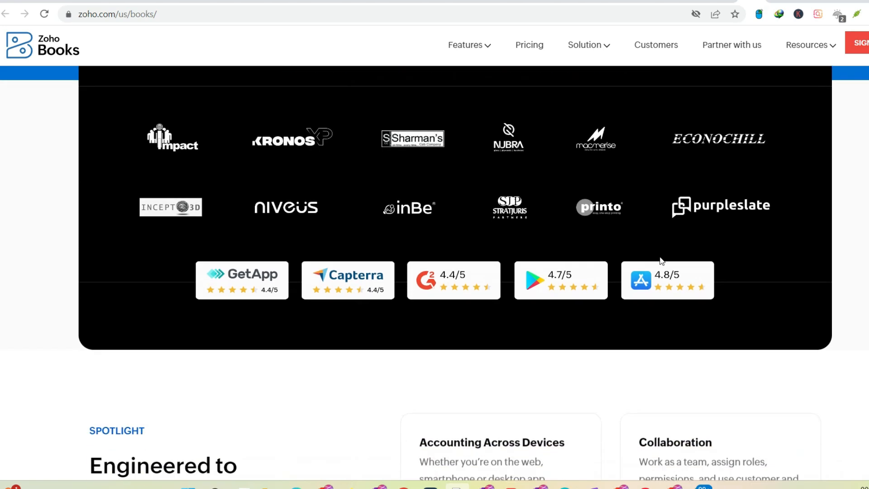
{"action": "scroll", "scroll_direction": "down", "scroll_amount": 3}
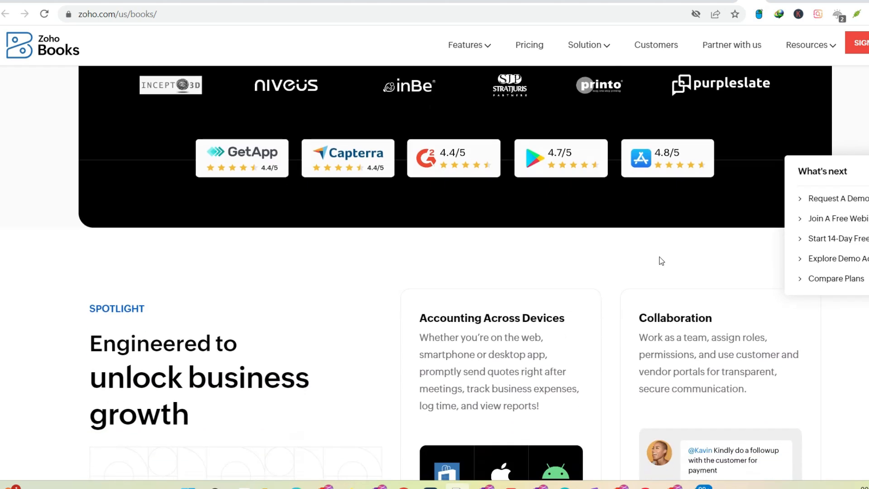
Scroll through the automation, Sell globally and Customization cards to the User Favorites section.
{"action": "scroll", "scroll_direction": "down", "scroll_amount": 3}
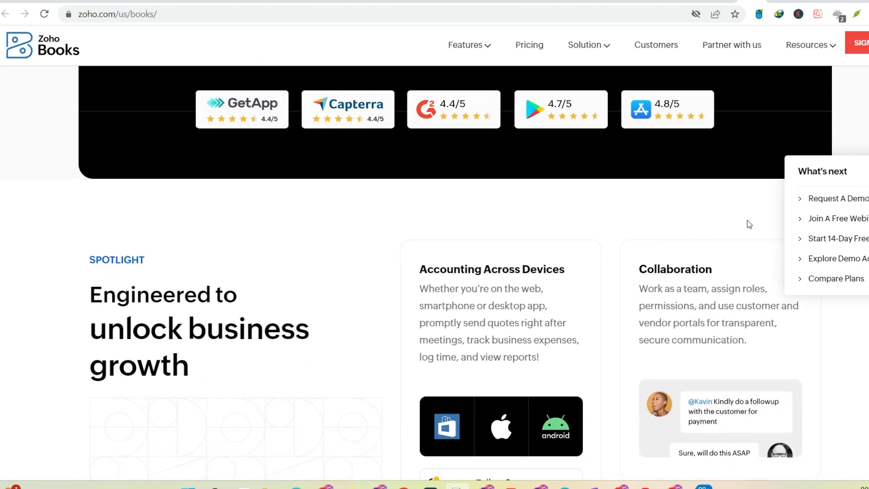
{"action": "mouse_move", "coordinate": [838, 218]}
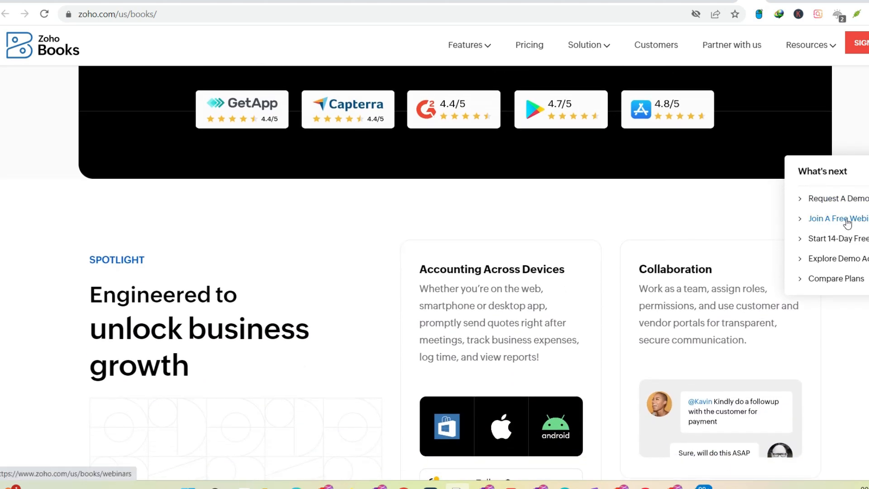
{"action": "scroll", "scroll_direction": "down", "scroll_amount": 3}
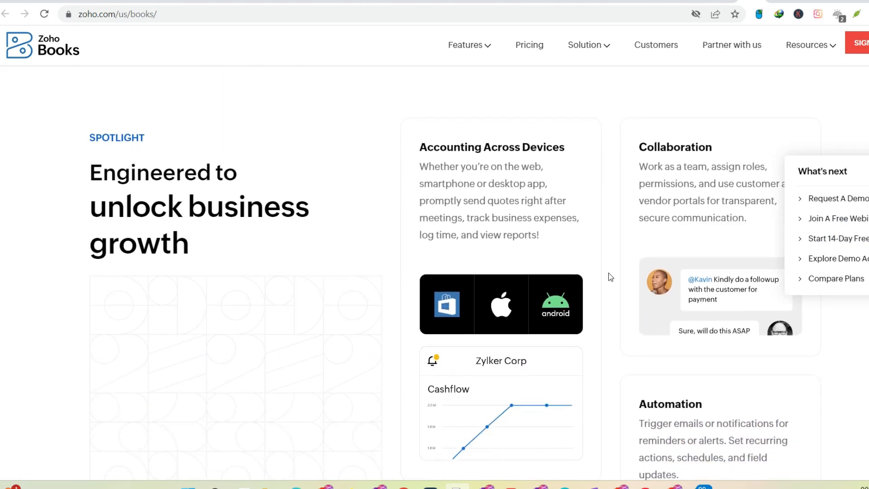
{"action": "scroll", "scroll_direction": "down", "scroll_amount": 3}
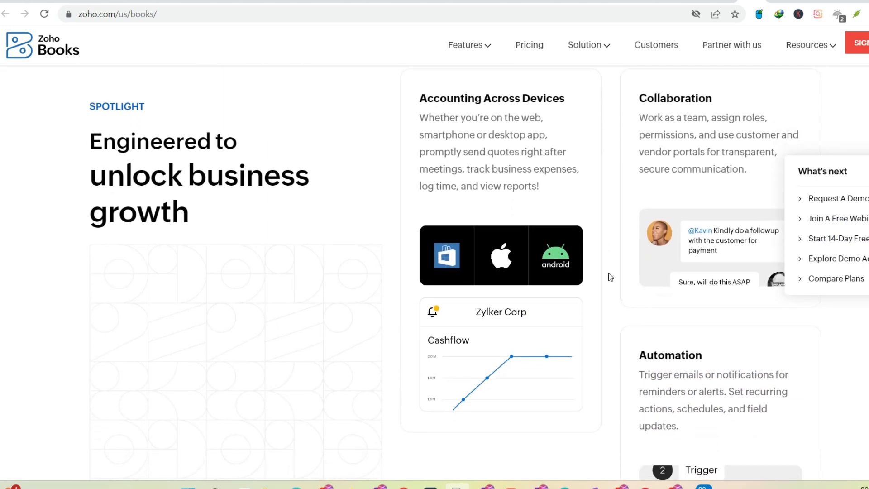
{"action": "scroll", "scroll_direction": "down", "scroll_amount": 3}
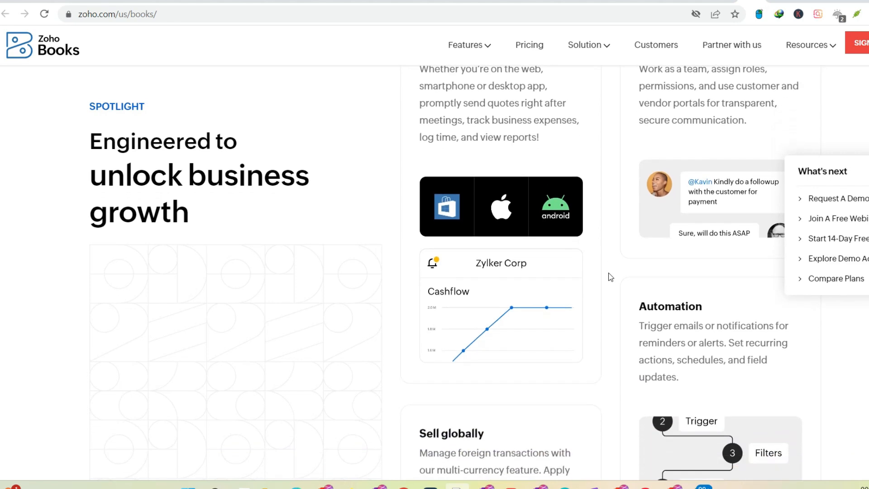
{"action": "scroll", "scroll_direction": "down", "scroll_amount": 3}
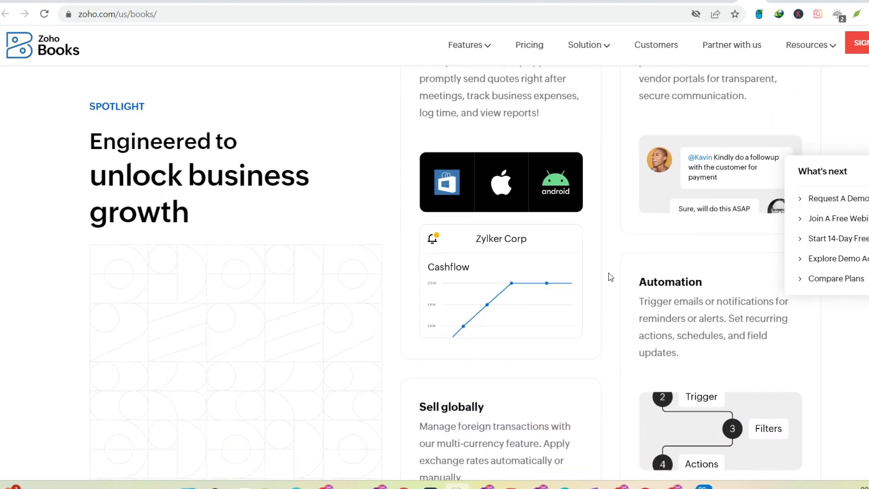
{"action": "scroll", "scroll_direction": "down", "scroll_amount": 3}
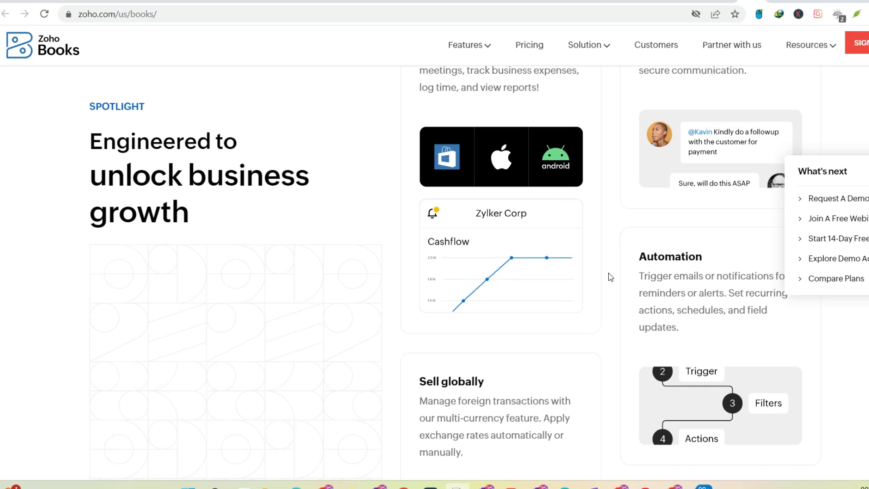
{"action": "scroll", "scroll_direction": "down", "scroll_amount": 3}
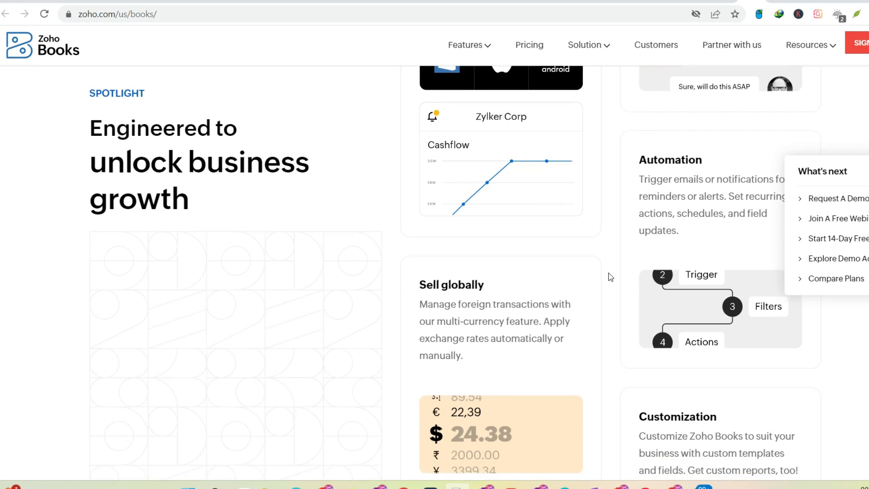
{"action": "scroll", "scroll_direction": "down", "scroll_amount": 3}
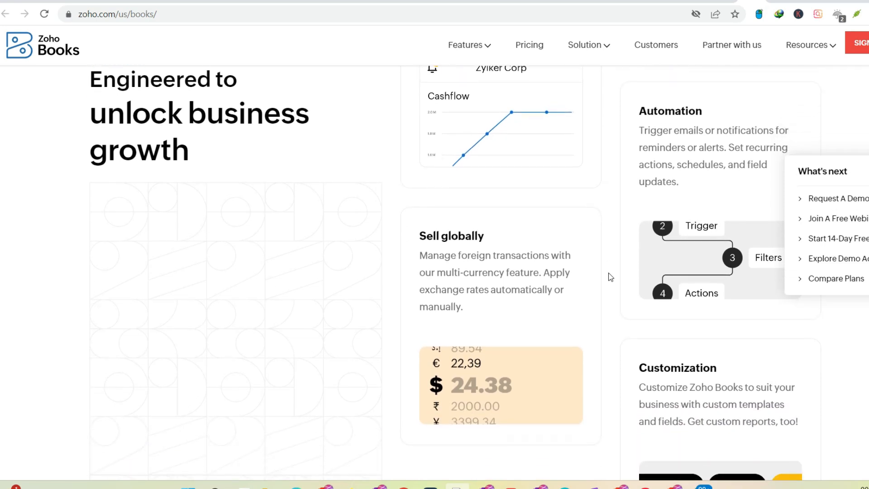
{"action": "scroll", "scroll_direction": "down", "scroll_amount": 3}
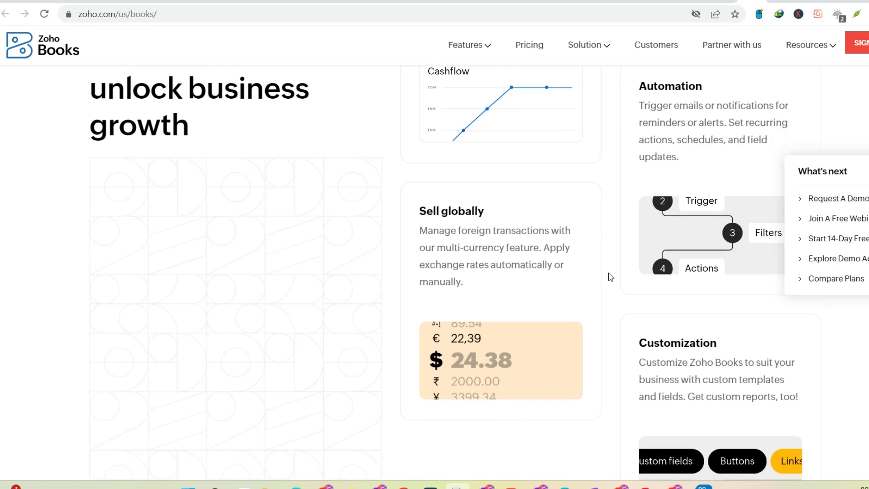
{"action": "scroll", "scroll_direction": "down", "scroll_amount": 3}
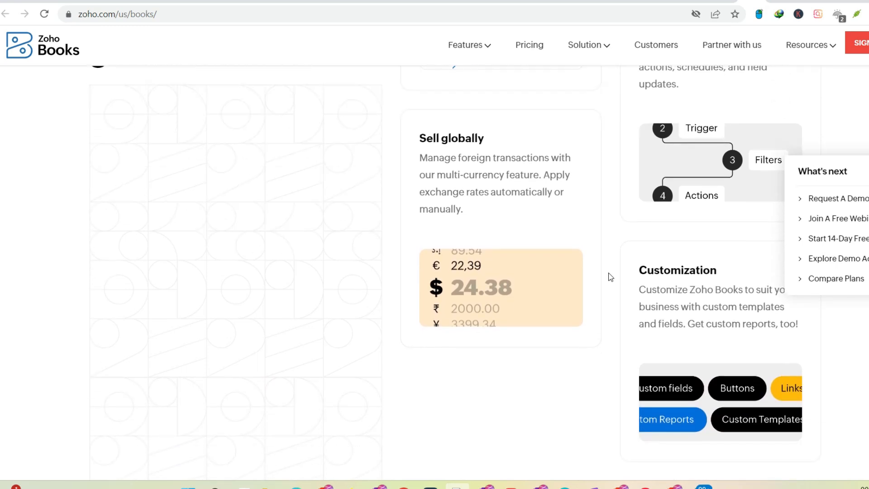
{"action": "scroll", "scroll_direction": "down", "scroll_amount": 3}
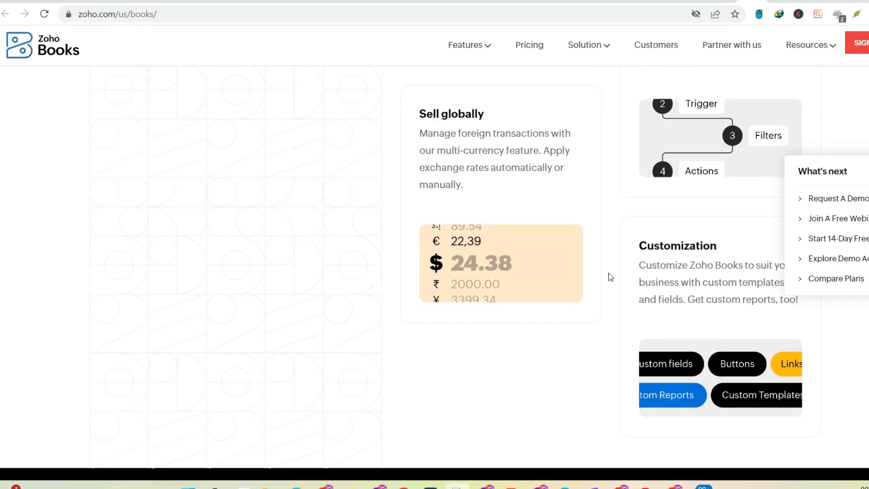
{"action": "scroll", "scroll_direction": "down", "scroll_amount": 3}
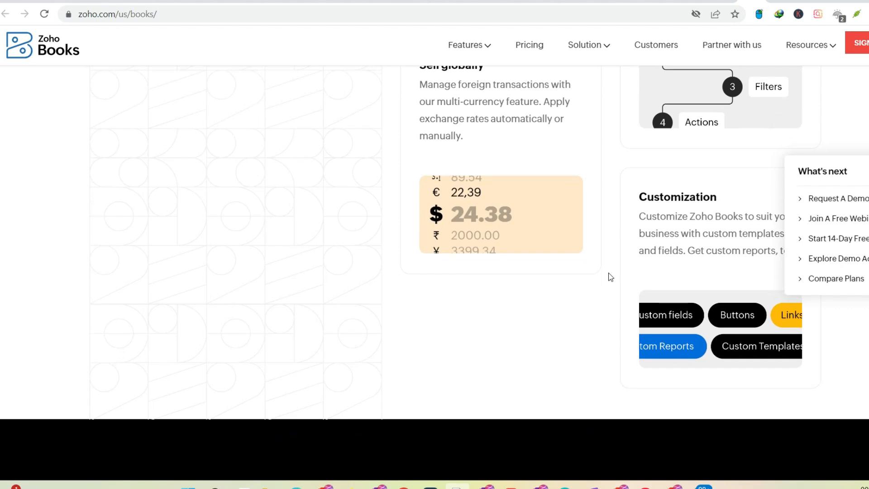
{"action": "scroll", "scroll_direction": "down", "scroll_amount": 3}
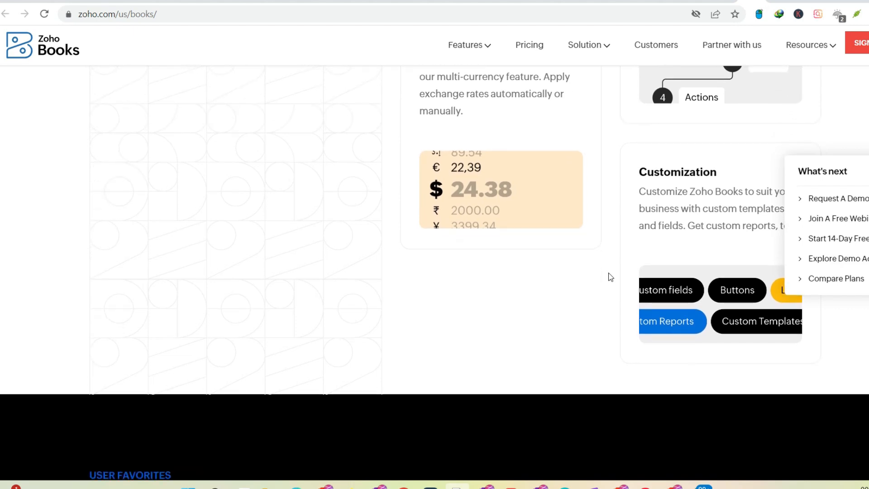
Scroll past Receivables, Payables, Inventory and Projects to the Reports card and Explore Features link.
{"action": "scroll", "scroll_direction": "down", "scroll_amount": 3}
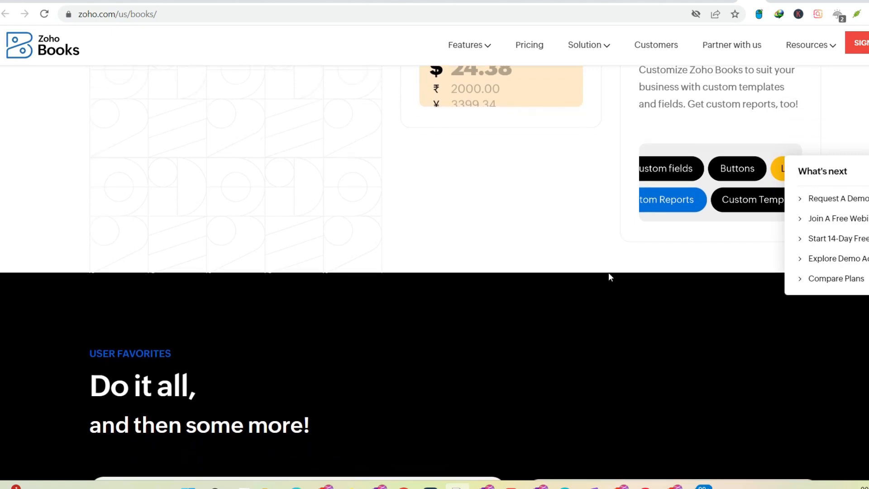
{"action": "scroll", "scroll_direction": "down", "scroll_amount": 3}
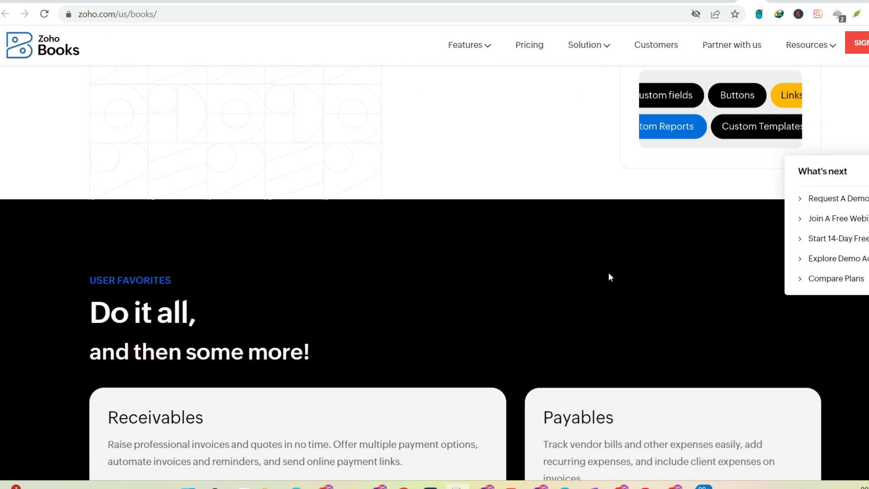
{"action": "scroll", "scroll_direction": "down", "scroll_amount": 3}
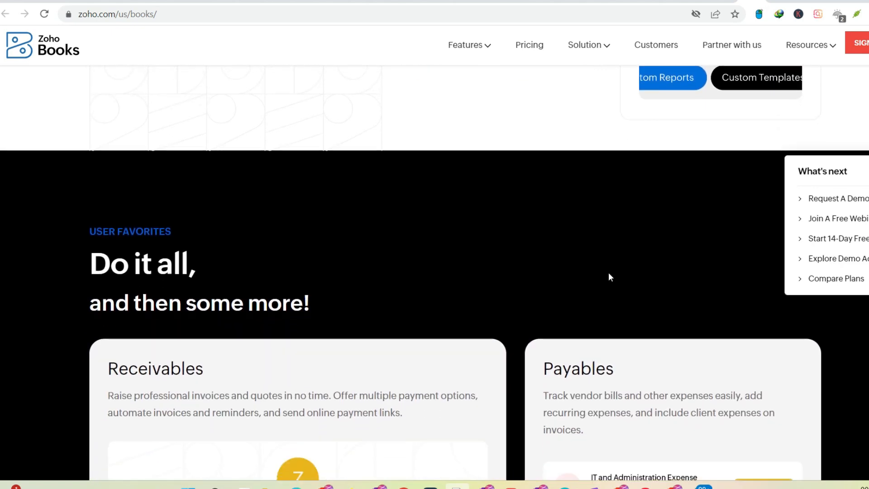
{"action": "scroll", "scroll_direction": "down", "scroll_amount": 3}
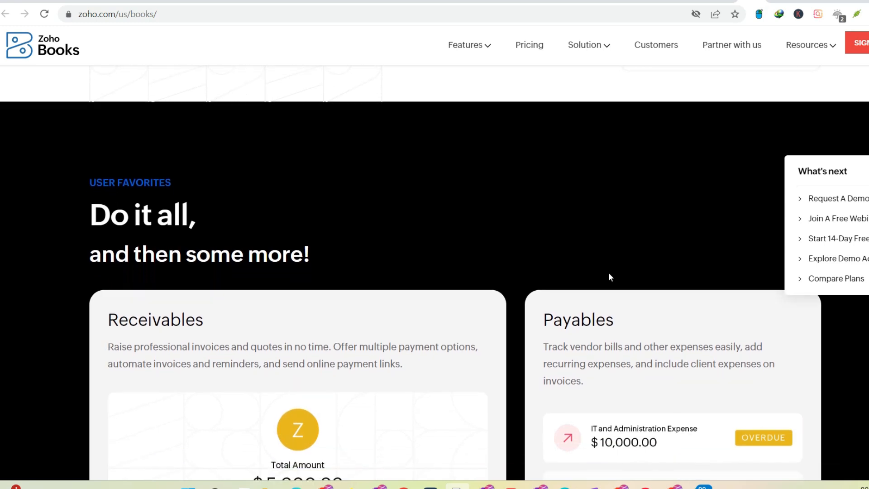
{"action": "scroll", "scroll_direction": "down", "scroll_amount": 3}
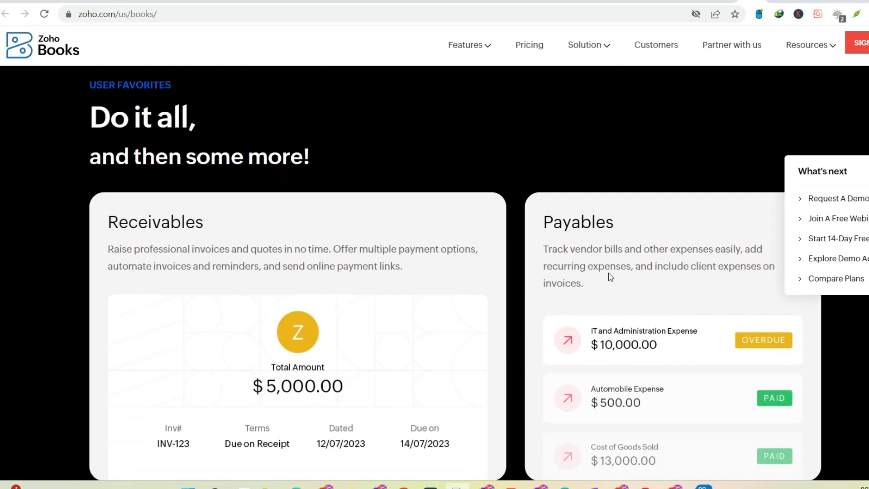
{"action": "scroll", "scroll_direction": "down", "scroll_amount": 3}
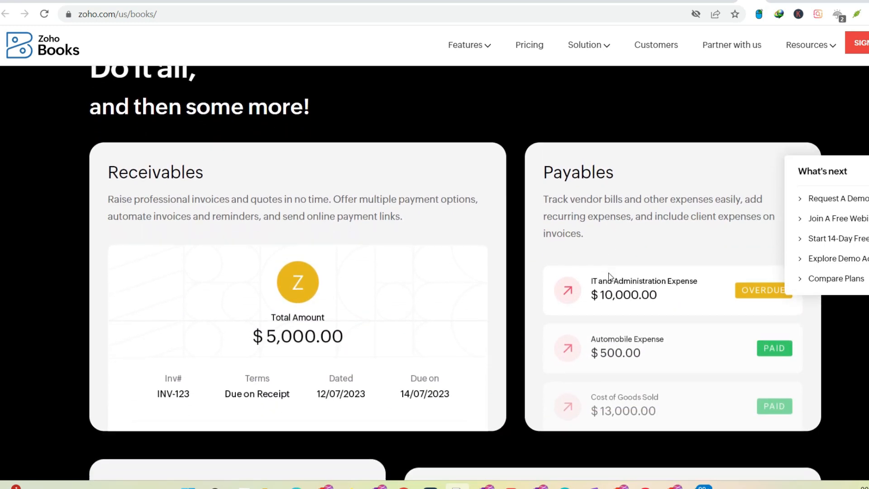
{"action": "scroll", "scroll_direction": "down", "scroll_amount": 3}
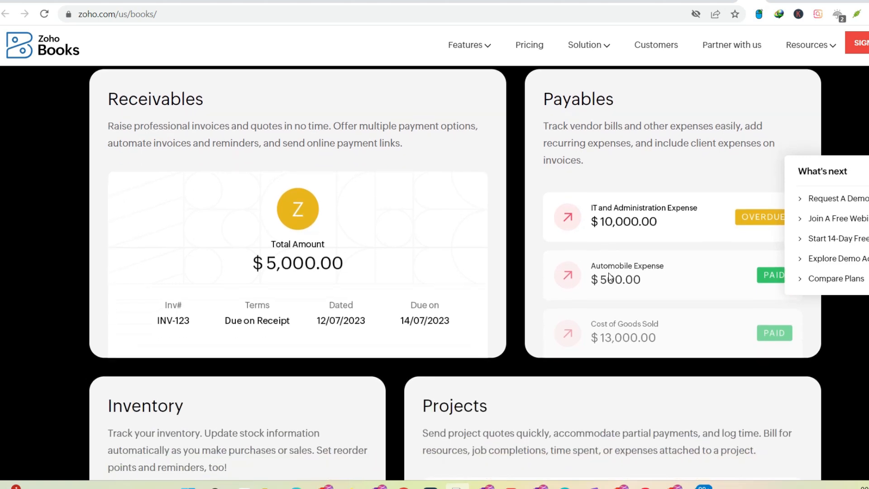
{"action": "scroll", "scroll_direction": "down", "scroll_amount": 3}
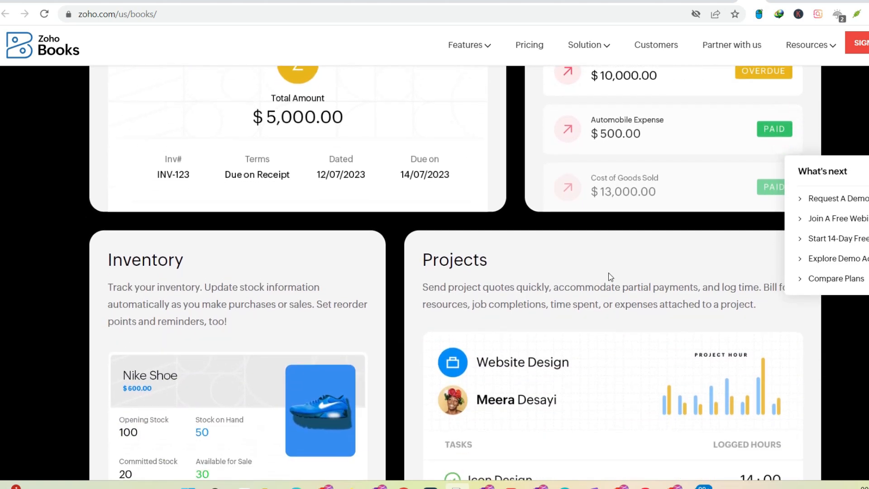
{"action": "scroll", "scroll_direction": "down", "scroll_amount": 3}
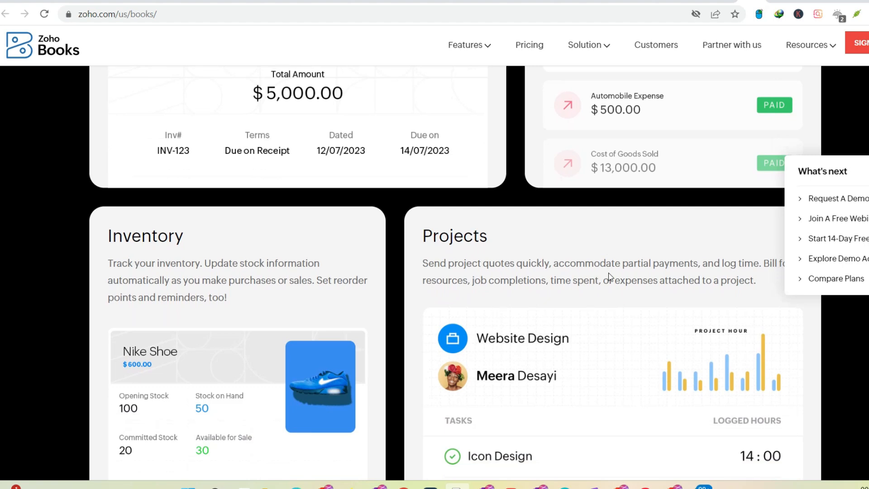
{"action": "scroll", "scroll_direction": "down", "scroll_amount": 3}
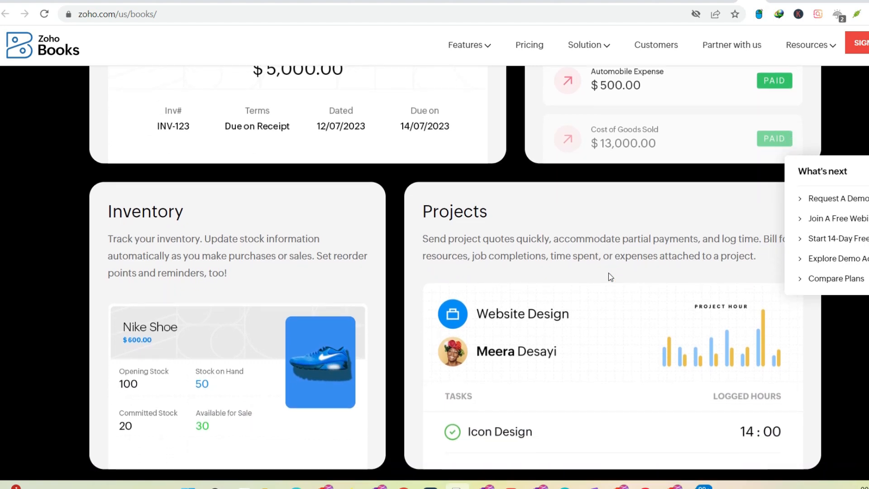
{"action": "scroll", "scroll_direction": "down", "scroll_amount": 3}
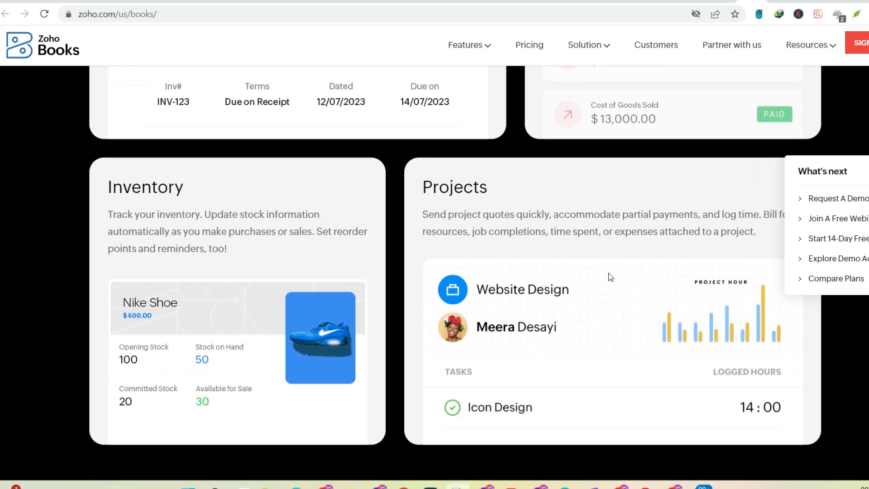
{"action": "scroll", "scroll_direction": "down", "scroll_amount": 3}
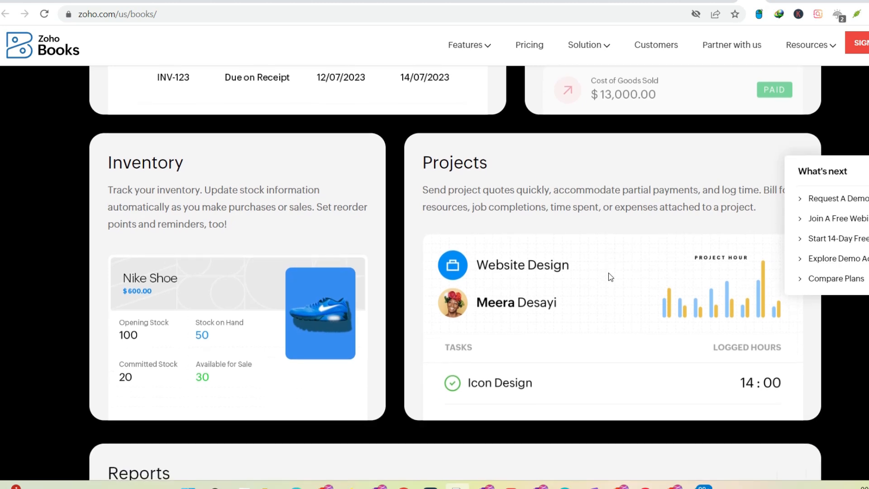
{"action": "scroll", "scroll_direction": "down", "scroll_amount": 3}
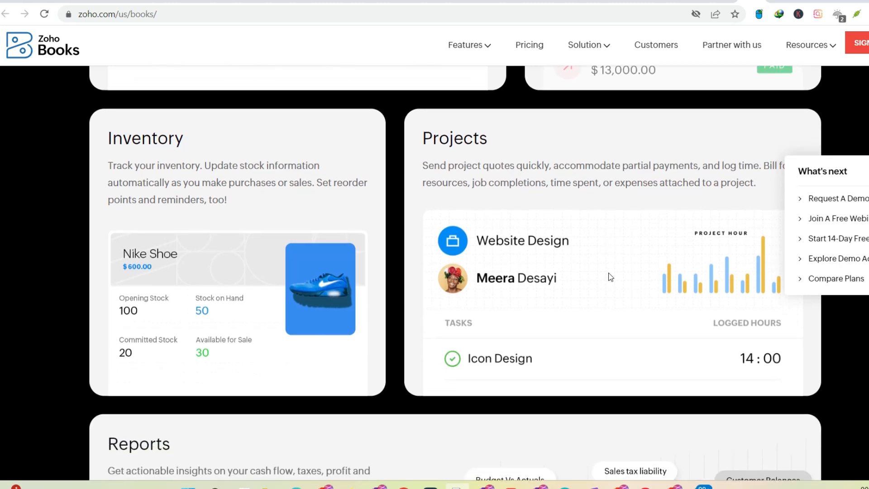
{"action": "scroll", "scroll_direction": "down", "scroll_amount": 3}
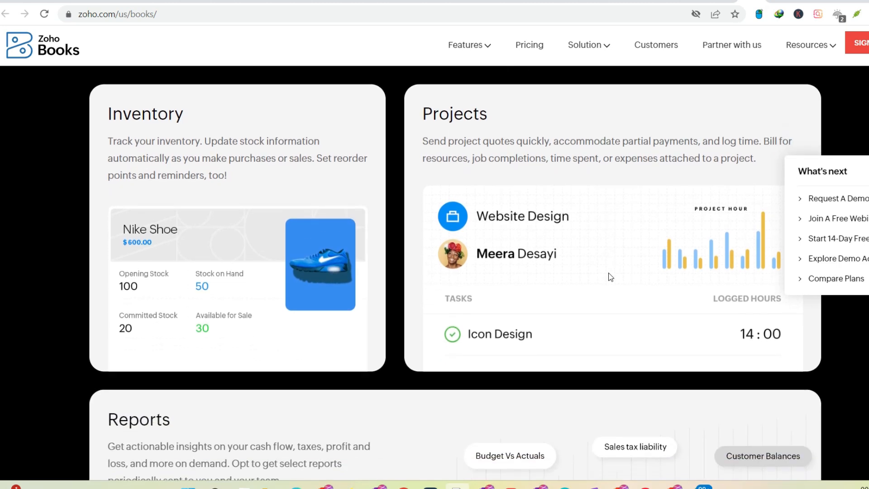
{"action": "scroll", "scroll_direction": "down", "scroll_amount": 3}
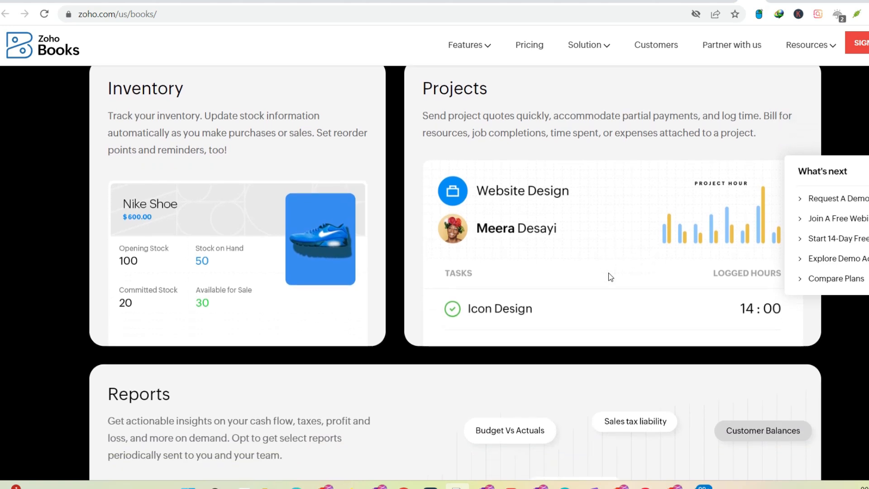
{"action": "scroll", "scroll_direction": "down", "scroll_amount": 3}
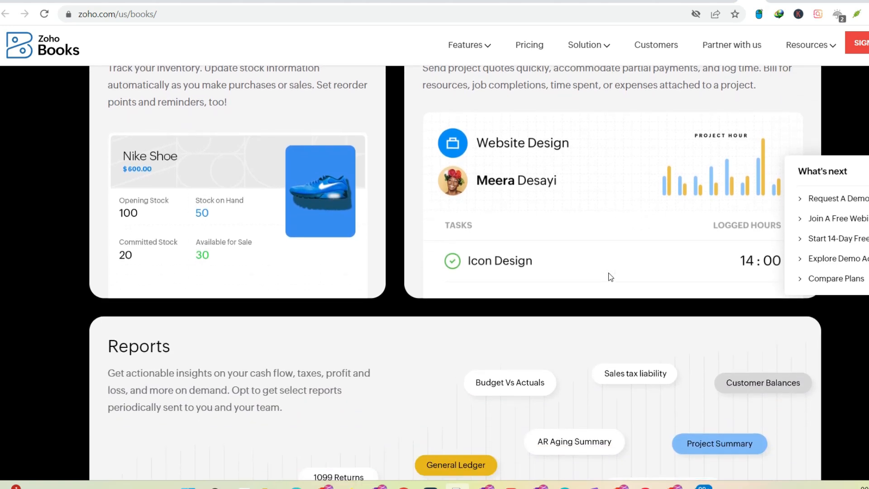
{"action": "scroll", "scroll_direction": "down", "scroll_amount": 3}
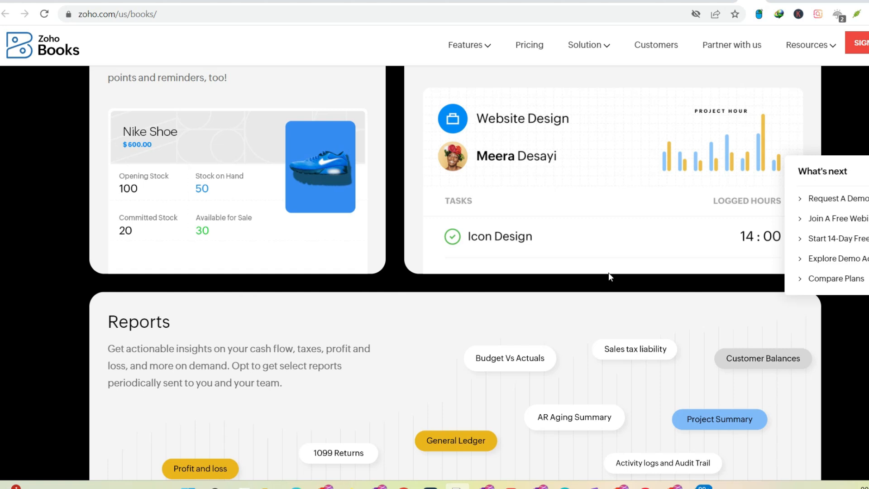
{"action": "scroll", "scroll_direction": "down", "scroll_amount": 3}
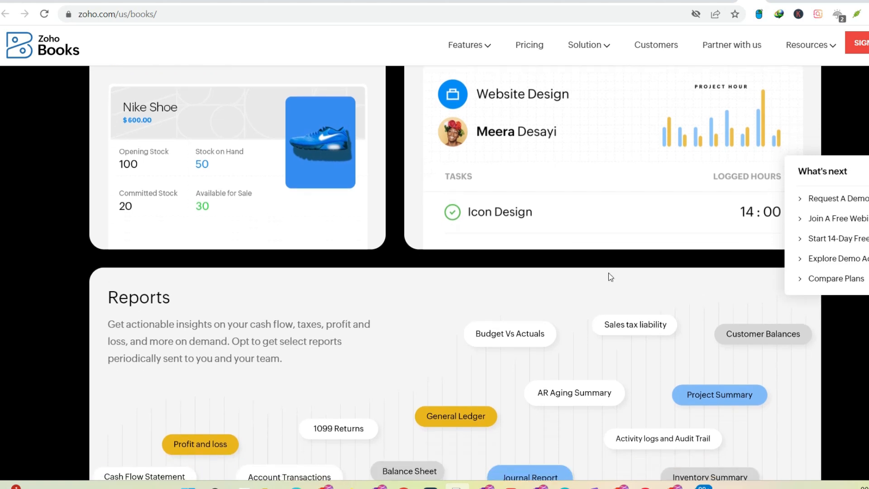
{"action": "scroll", "scroll_direction": "down", "scroll_amount": 3}
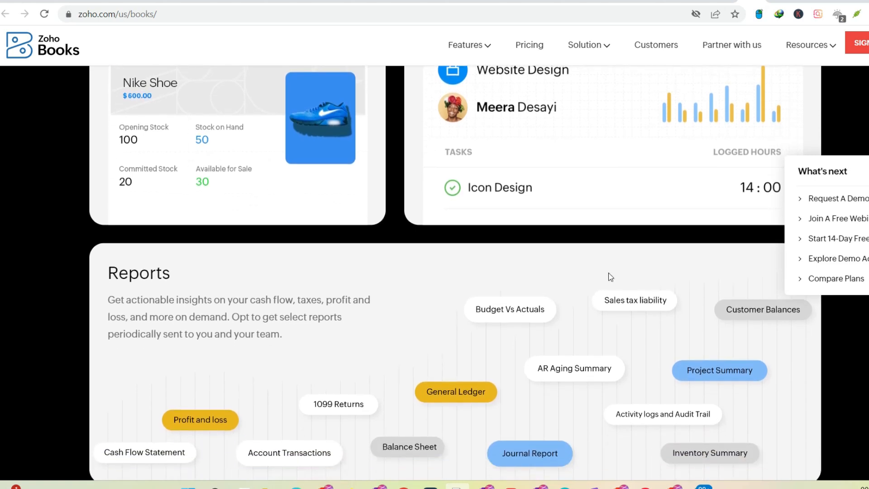
{"action": "scroll", "scroll_direction": "down", "scroll_amount": 3}
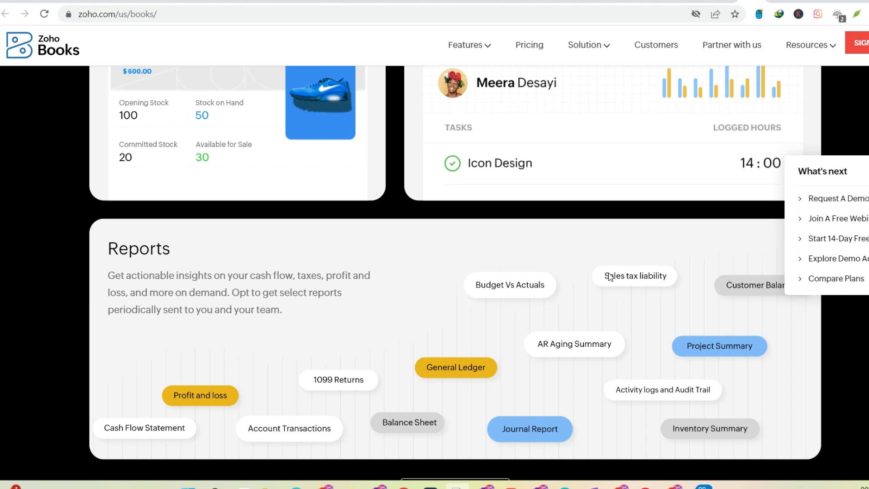
{"action": "scroll", "scroll_direction": "down", "scroll_amount": 3}
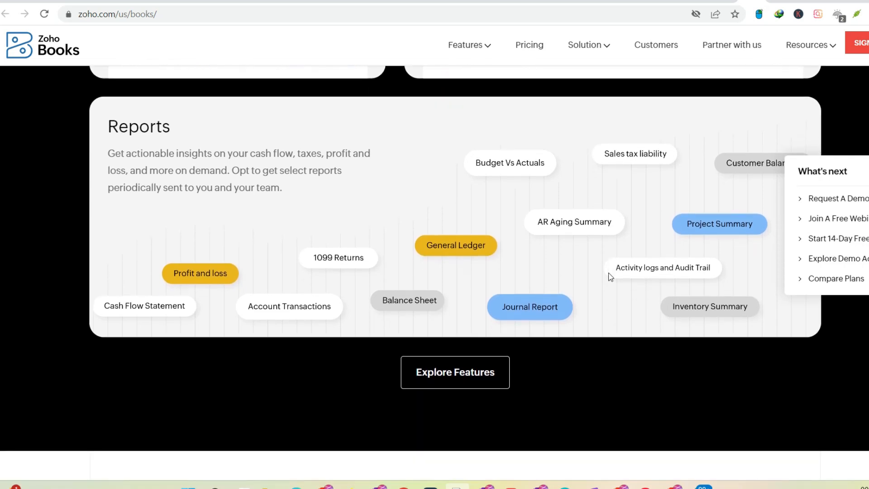
Scroll past Explore Features to the 'Inspiring stories of success' customer testimonial.
{"action": "scroll", "scroll_direction": "down", "scroll_amount": 3}
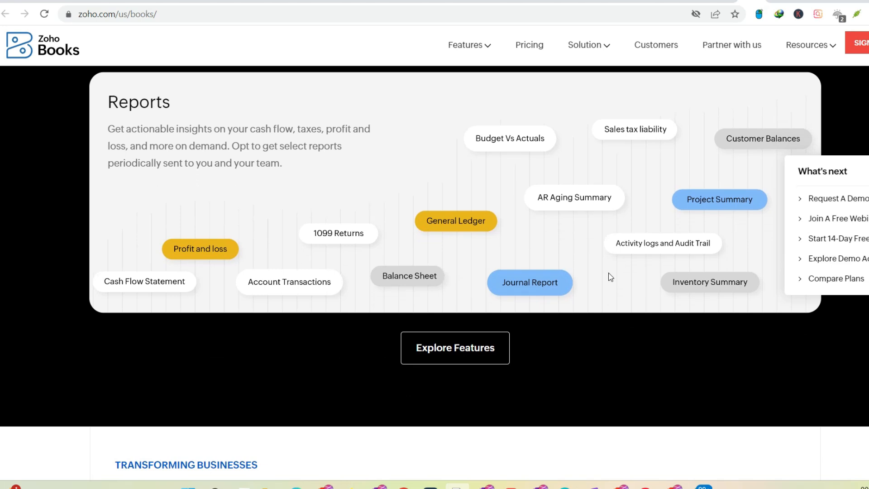
{"action": "scroll", "scroll_direction": "down", "scroll_amount": 3}
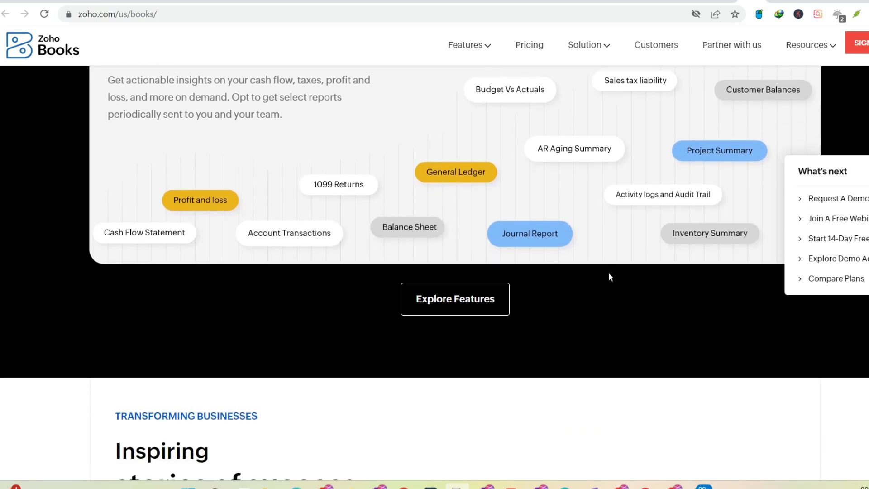
{"action": "scroll", "scroll_direction": "down", "scroll_amount": 3}
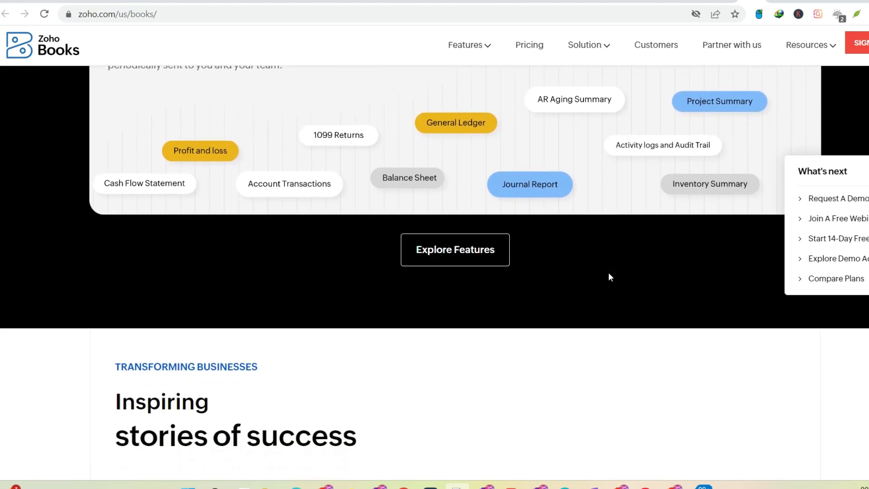
{"action": "scroll", "scroll_direction": "down", "scroll_amount": 3}
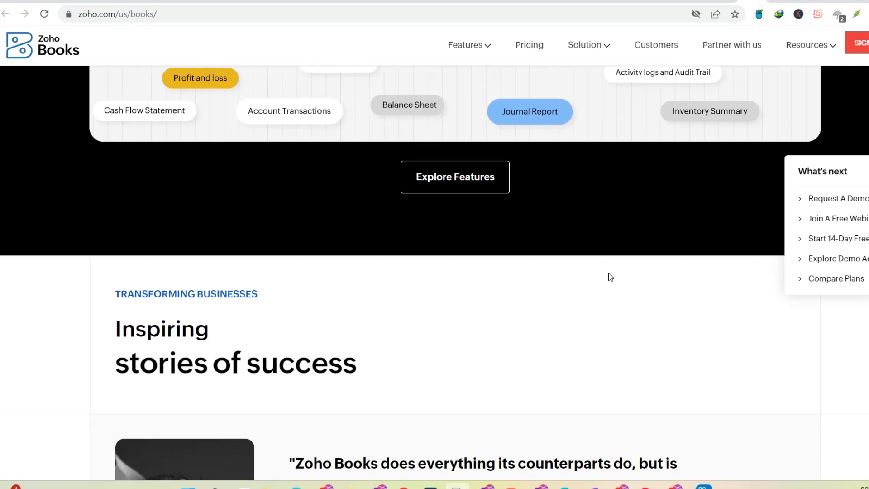
{"action": "scroll", "scroll_direction": "down", "scroll_amount": 3}
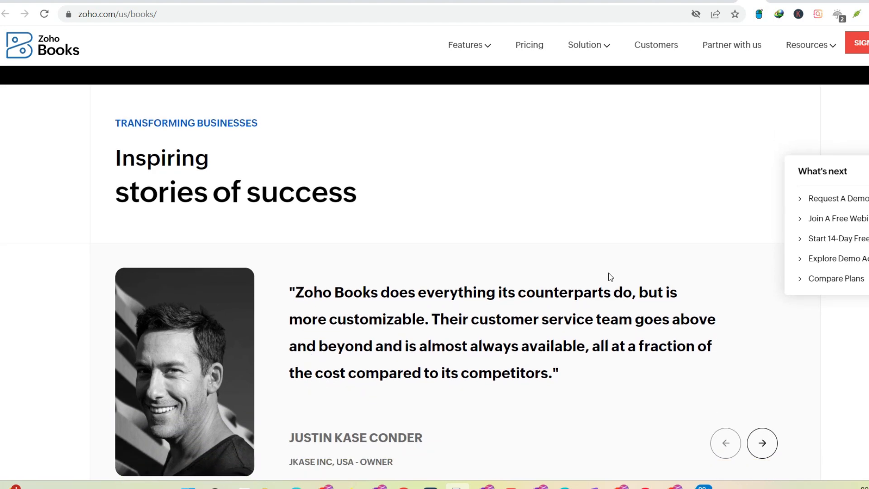
{"action": "scroll", "scroll_direction": "down", "scroll_amount": 3}
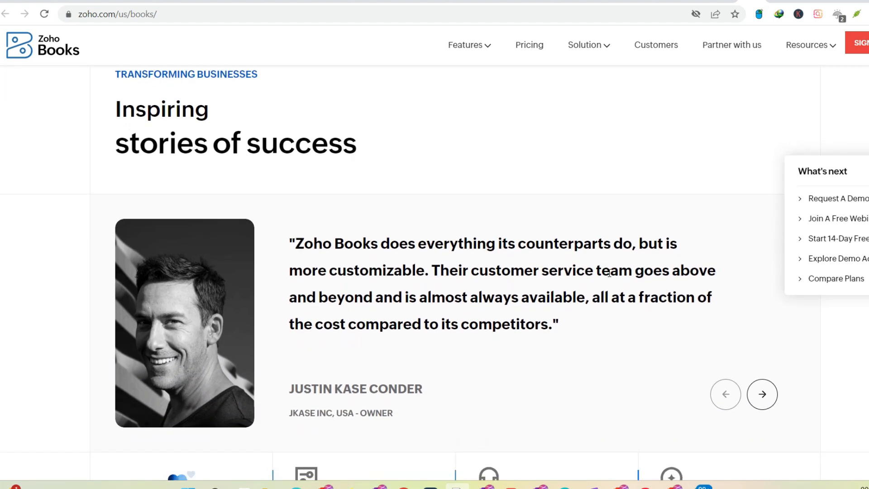
{"action": "scroll", "scroll_direction": "down", "scroll_amount": 3}
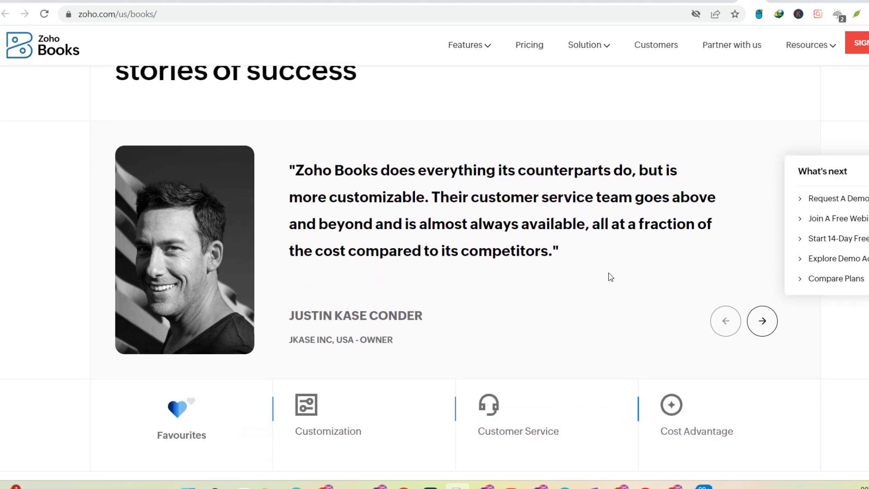
{"action": "scroll", "scroll_direction": "down", "scroll_amount": 3}
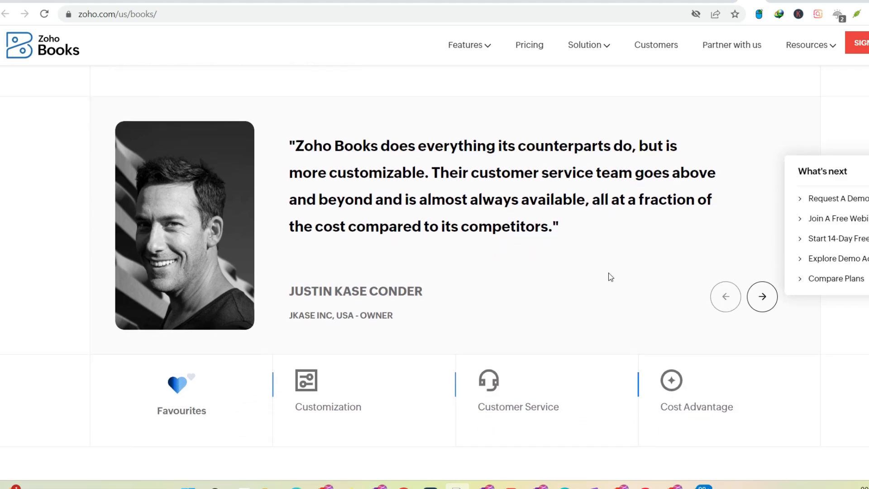
{"action": "scroll", "scroll_direction": "down", "scroll_amount": 3}
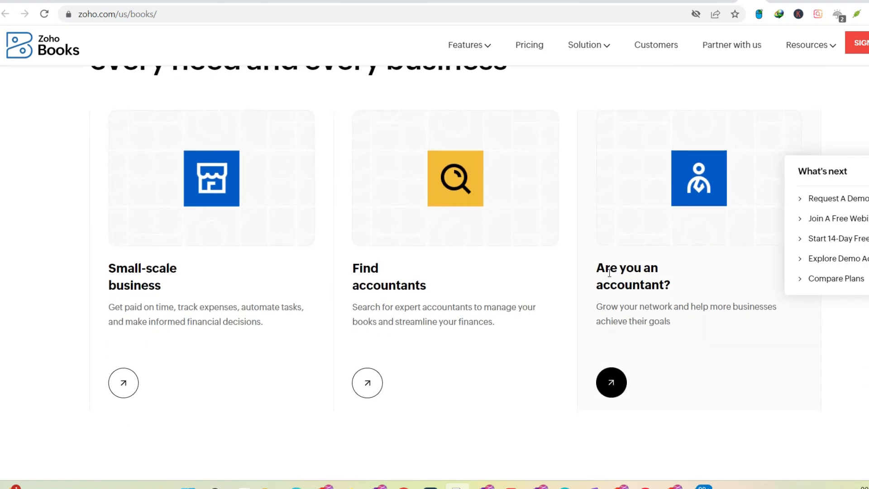
Scroll past the business-type cards and Integrations panel to the Mobile App and Desktop App cards.
{"action": "scroll", "scroll_direction": "down", "scroll_amount": 3}
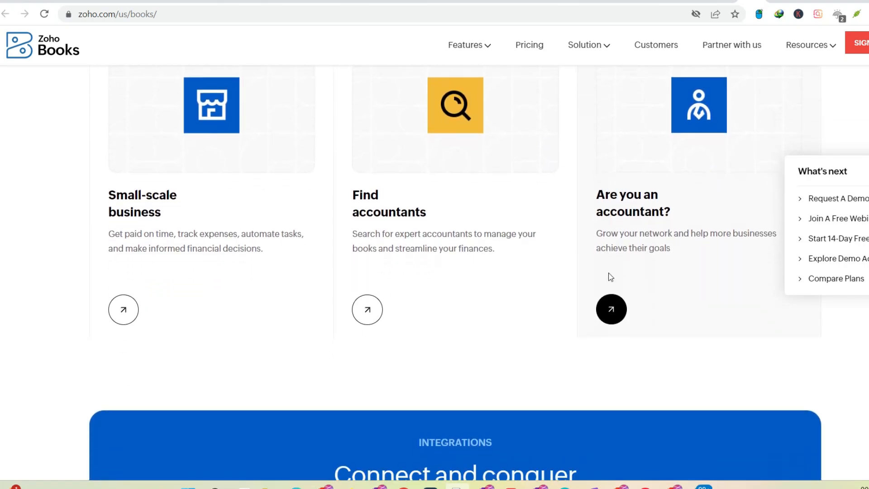
{"action": "scroll", "scroll_direction": "down", "scroll_amount": 3}
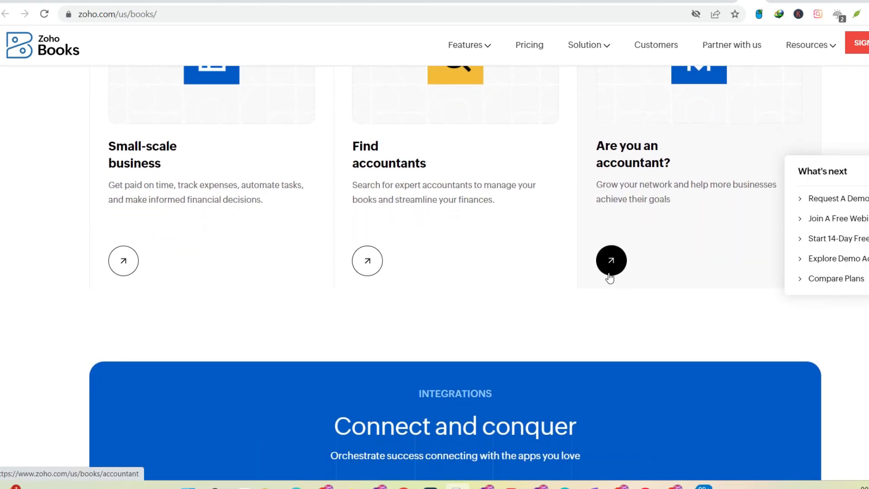
{"action": "scroll", "scroll_direction": "down", "scroll_amount": 3}
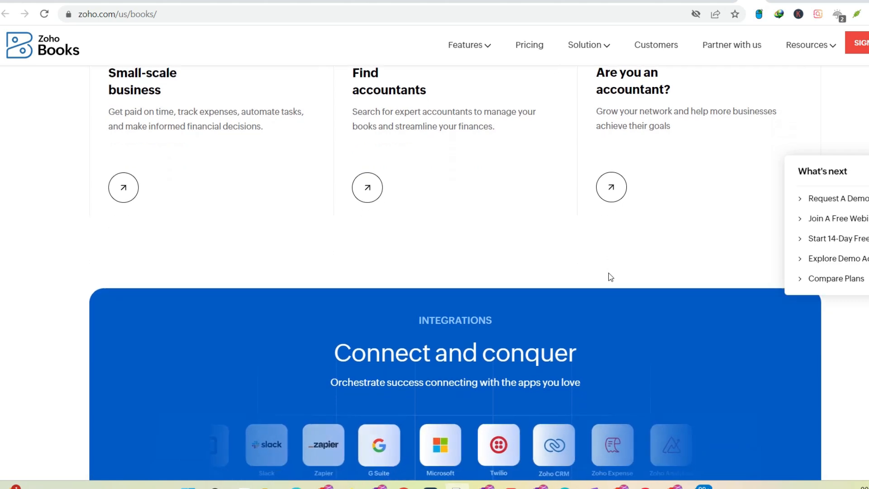
{"action": "scroll", "scroll_direction": "down", "scroll_amount": 3}
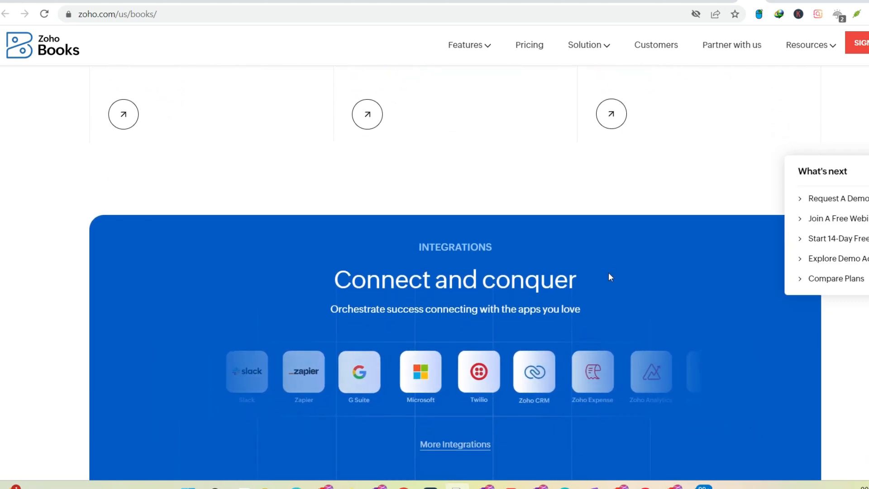
{"action": "scroll", "scroll_direction": "down", "scroll_amount": 3}
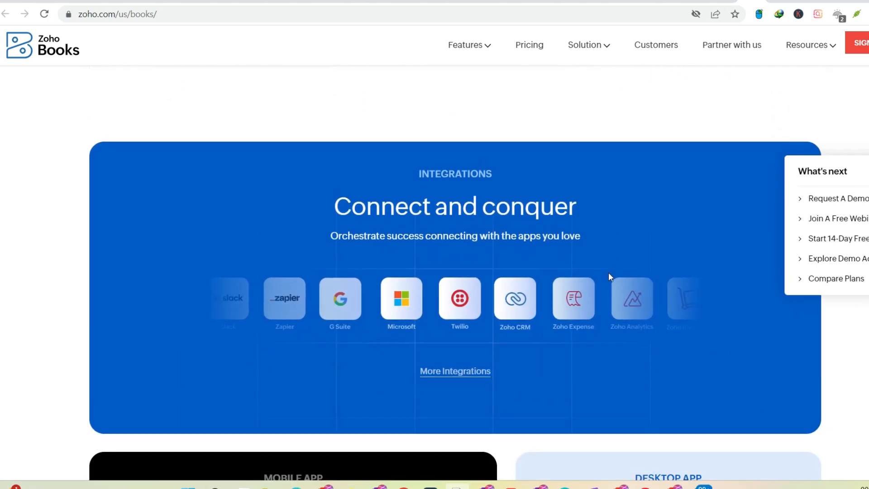
{"action": "scroll", "scroll_direction": "down", "scroll_amount": 3}
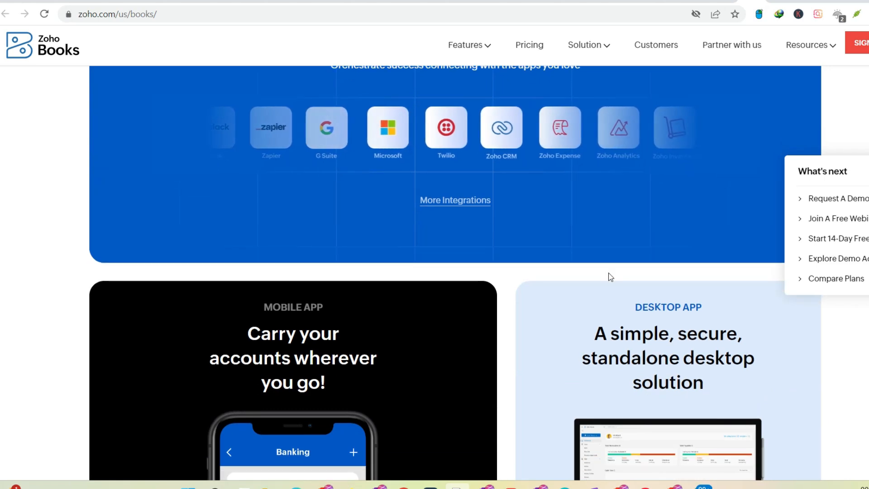
{"action": "scroll", "scroll_direction": "down", "scroll_amount": 3}
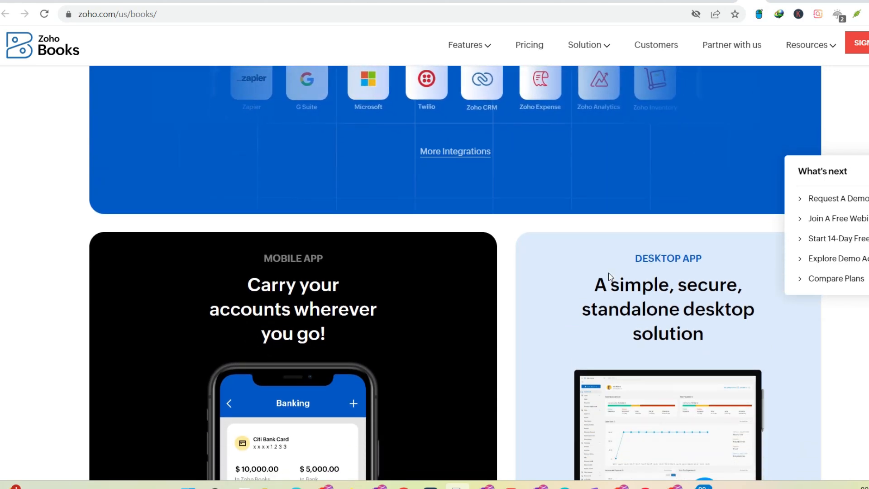
{"action": "scroll", "scroll_direction": "down", "scroll_amount": 3}
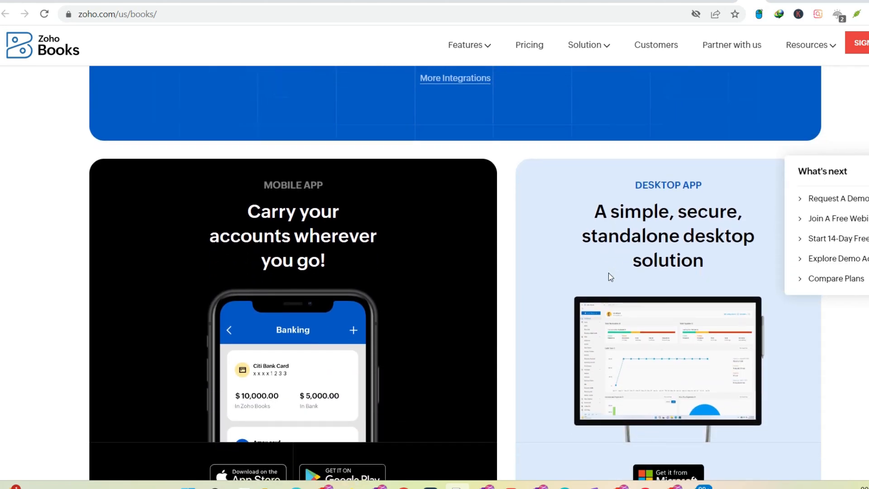
{"action": "scroll", "scroll_direction": "down", "scroll_amount": 3}
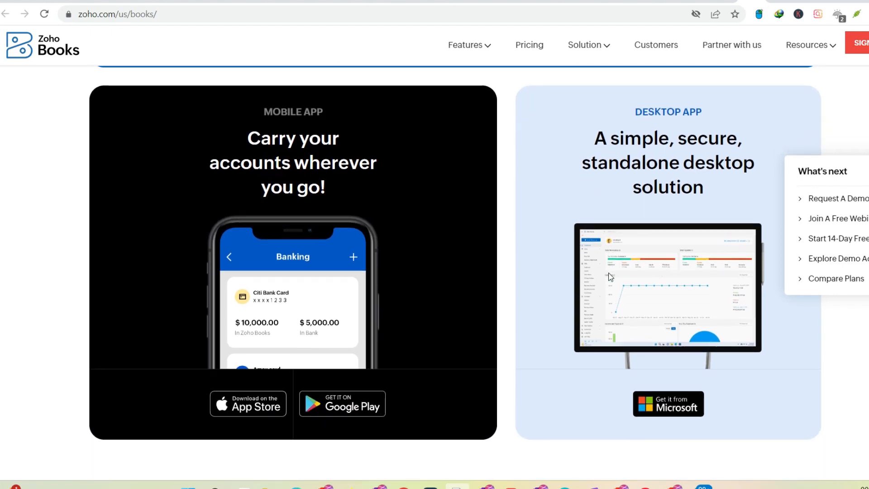
Scroll past the privacy section to the footer and open 'View all plans' under Plans and pricing.
{"action": "scroll", "scroll_direction": "down", "scroll_amount": 3}
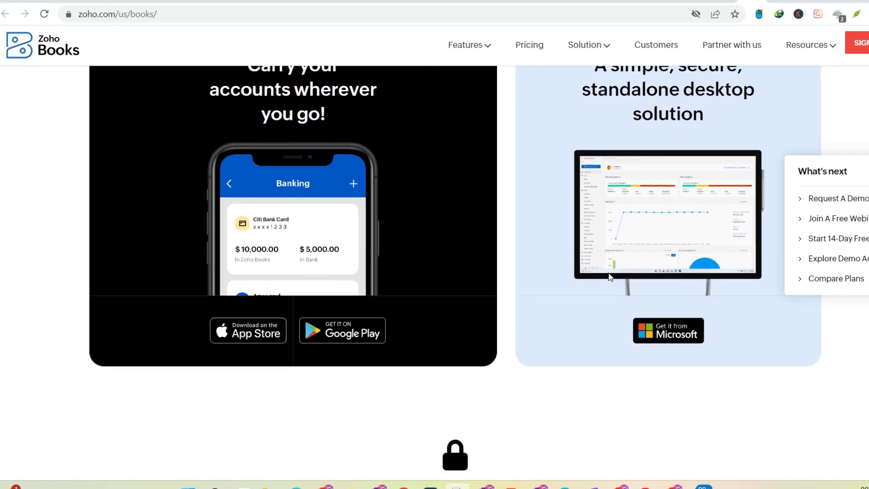
{"action": "scroll", "scroll_direction": "down", "scroll_amount": 3}
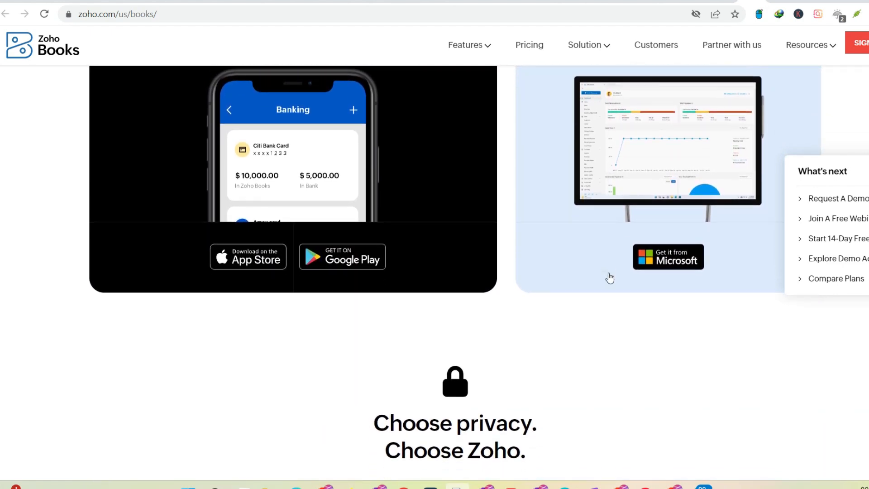
{"action": "scroll", "scroll_direction": "down", "scroll_amount": 3}
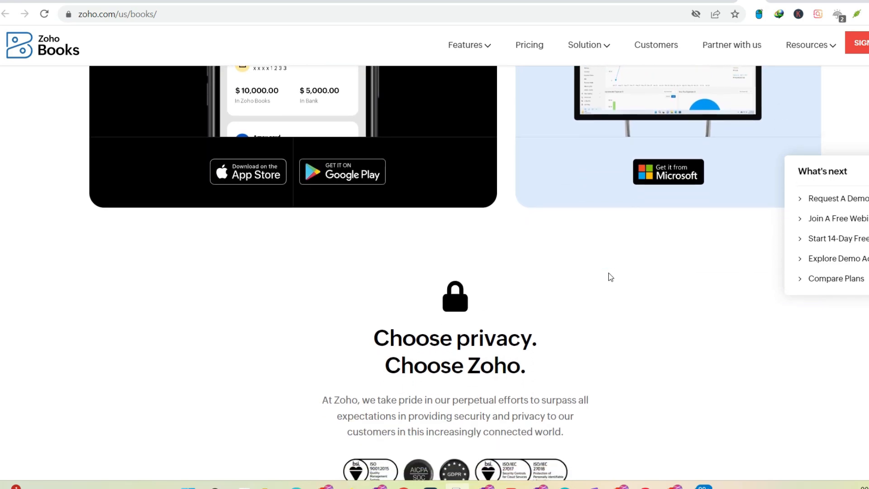
{"action": "scroll", "scroll_direction": "down", "scroll_amount": 3}
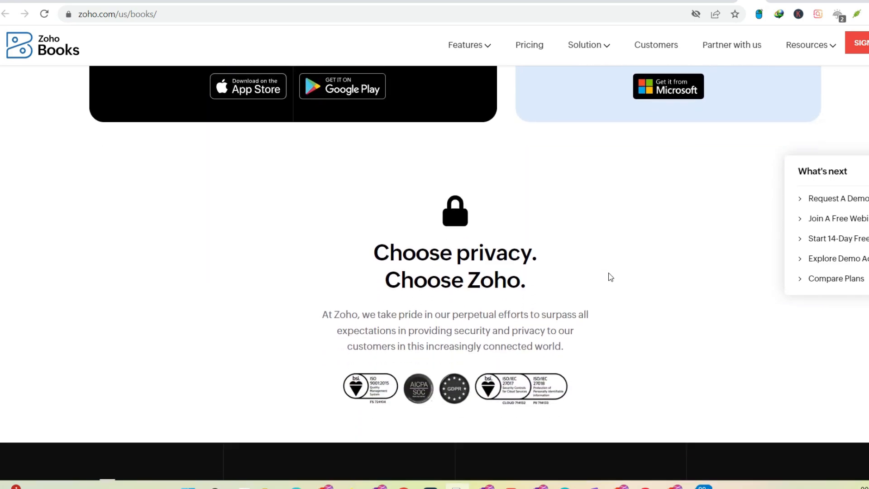
{"action": "scroll", "scroll_direction": "down", "scroll_amount": 3}
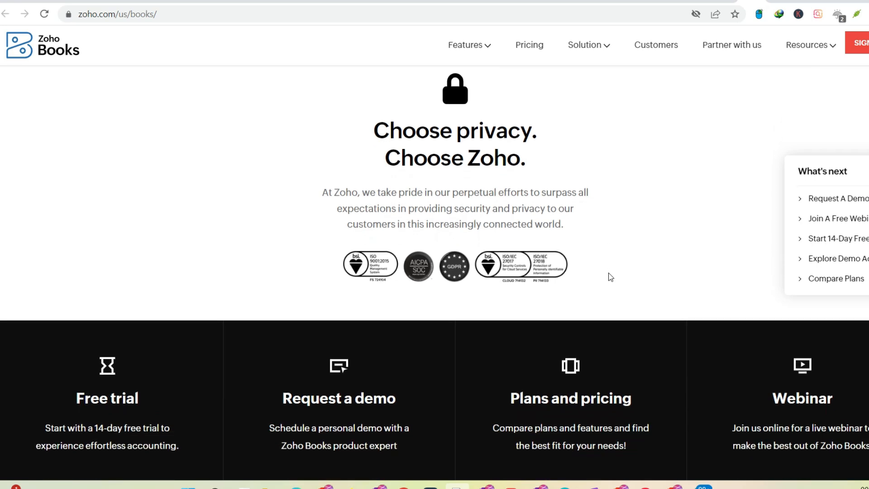
{"action": "scroll", "scroll_direction": "down", "scroll_amount": 3}
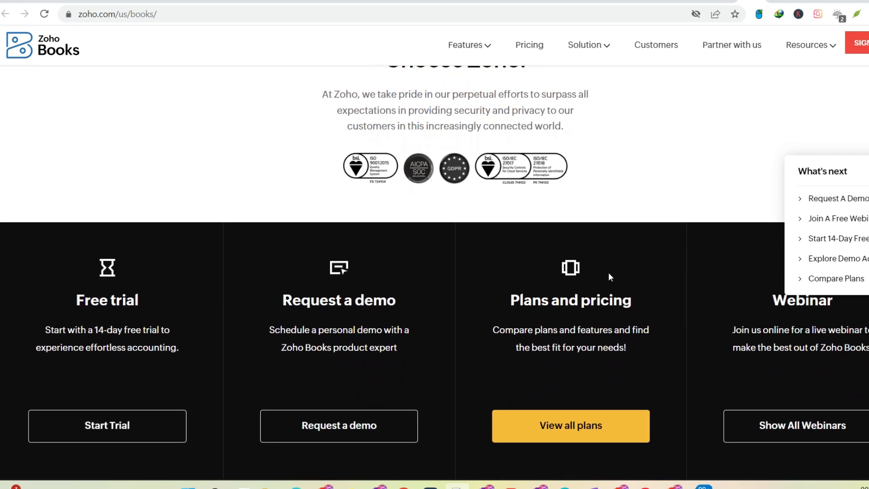
{"action": "scroll", "scroll_direction": "down", "scroll_amount": 3}
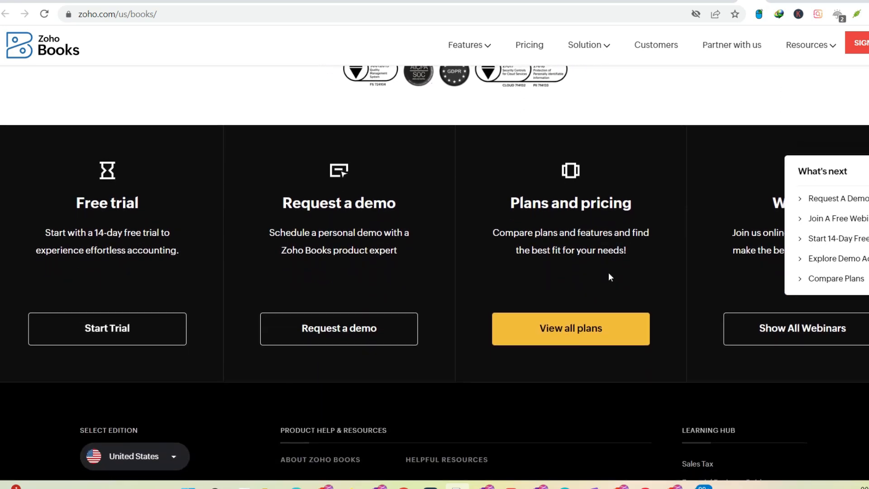
{"action": "scroll", "scroll_direction": "down", "scroll_amount": 3}
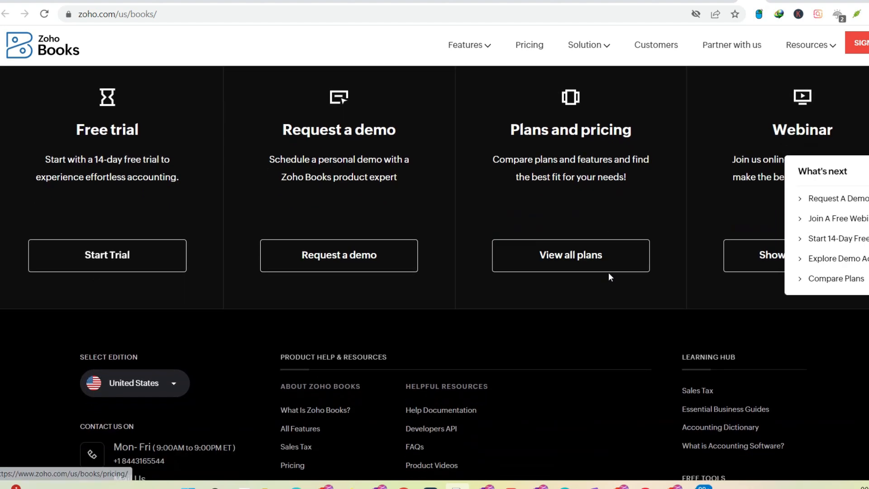
{"action": "mouse_move", "coordinate": [570, 256]}
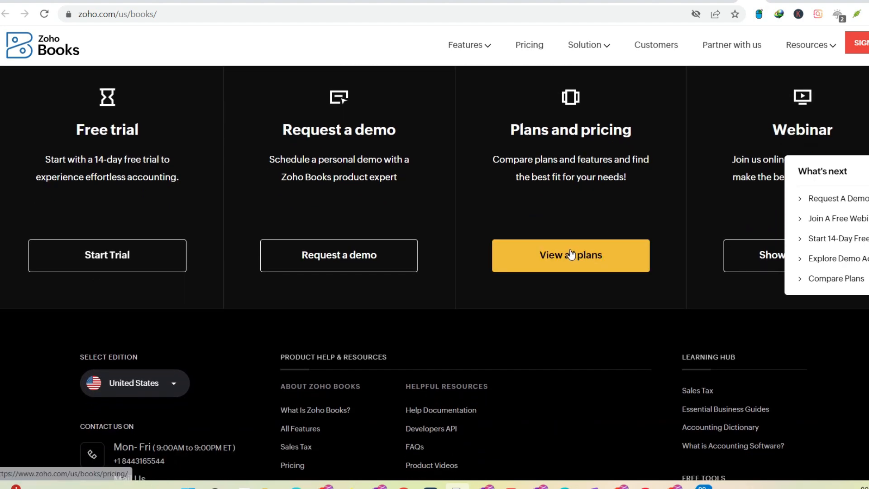
{"action": "left_click", "coordinate": [570, 255]}
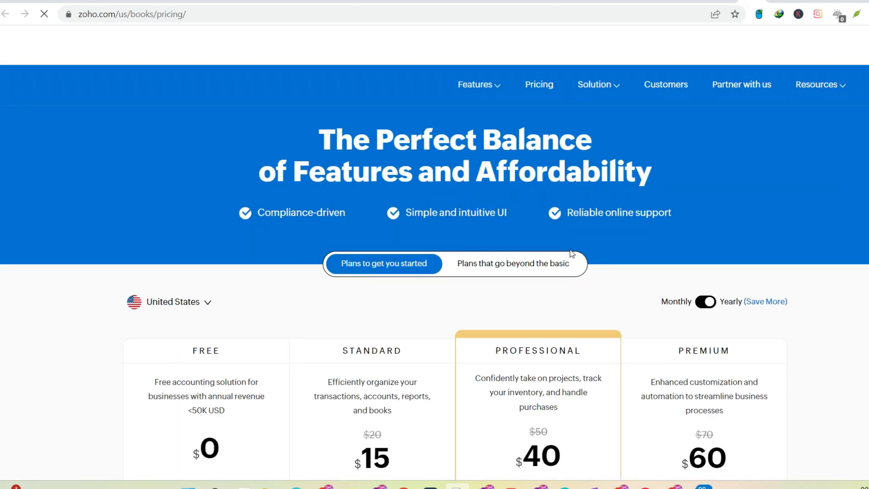